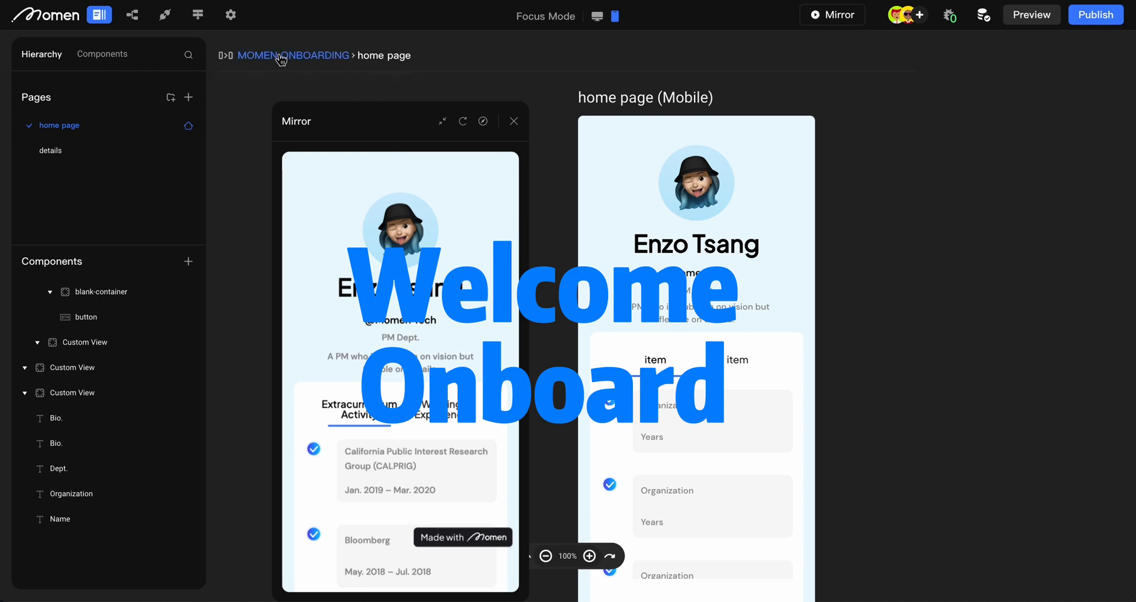
# - Zoom out to show all app pages and open the live site preview
pyautogui.click(513, 121)
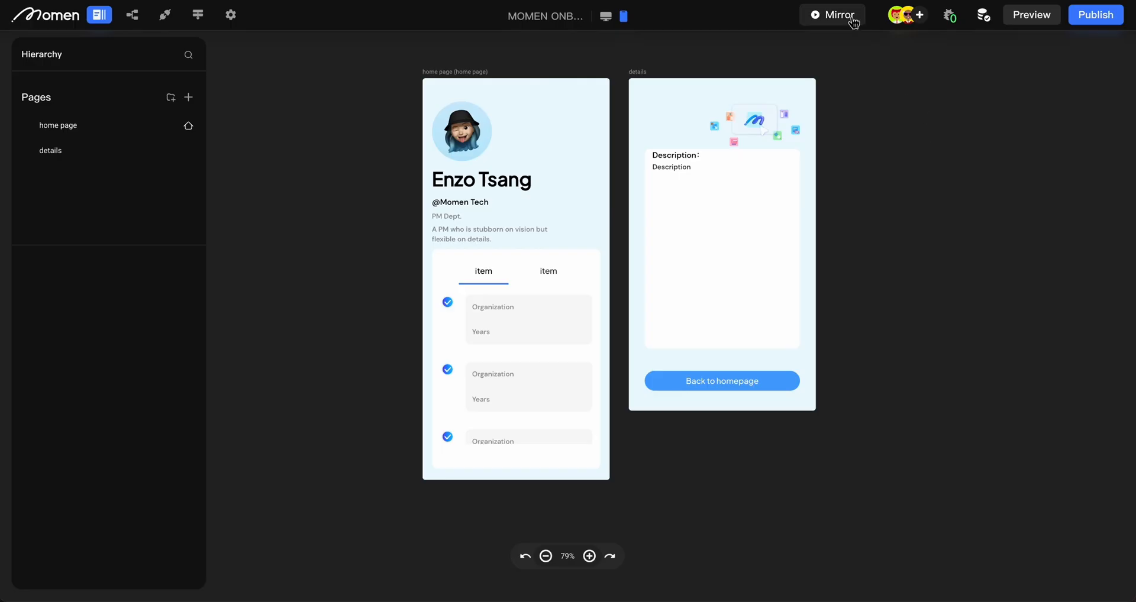
pyautogui.click(832, 15)
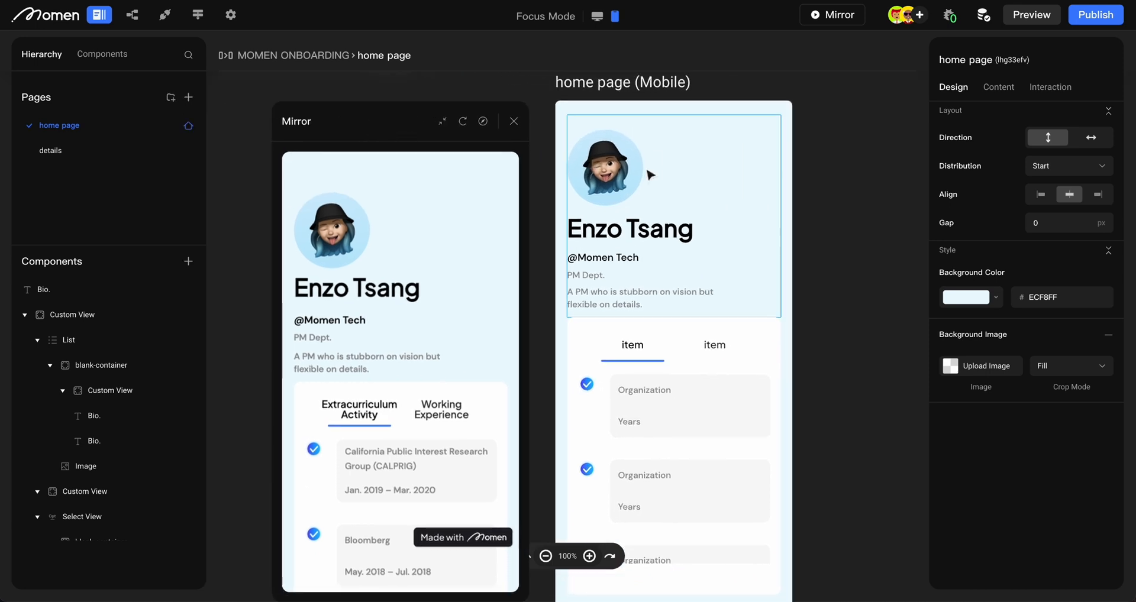
# - Center the profile header's contents and center-align the name text
pyautogui.click(674, 210)
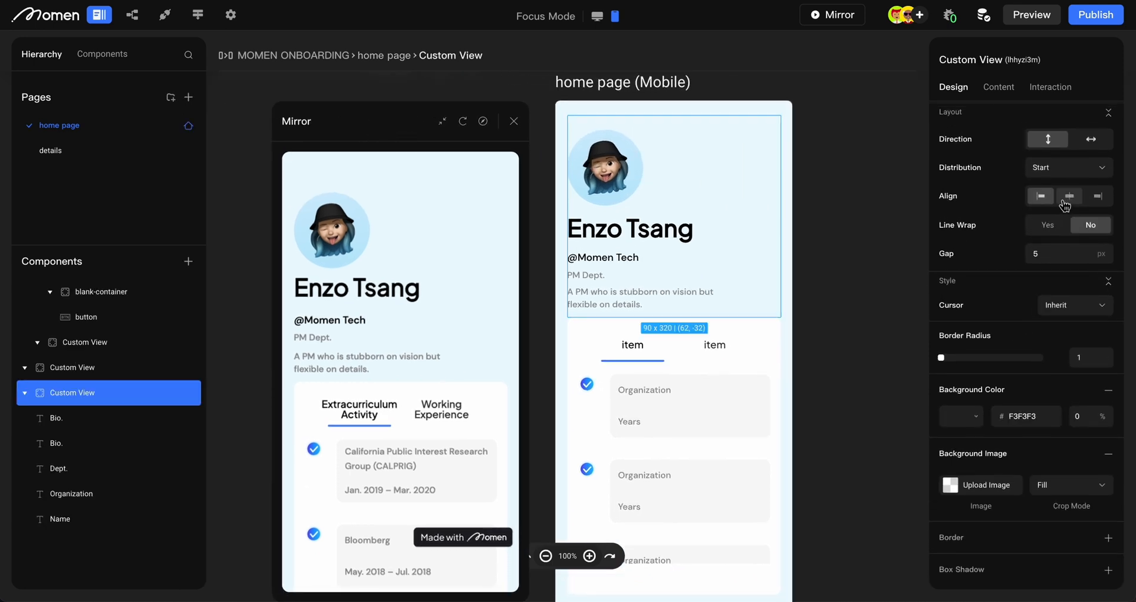
pyautogui.click(1069, 196)
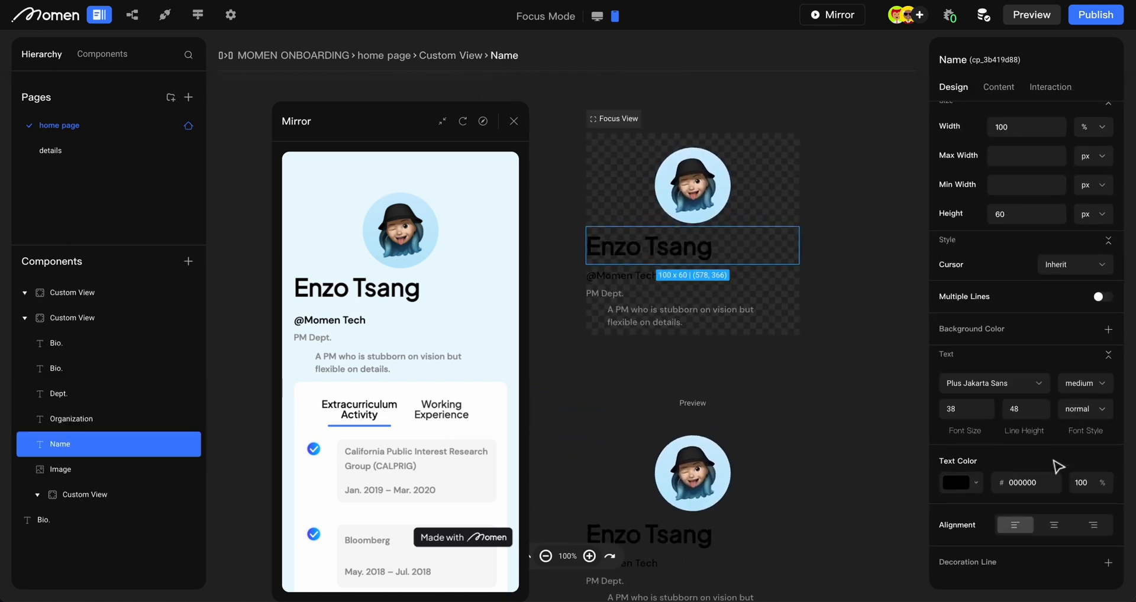
pyautogui.click(71, 418)
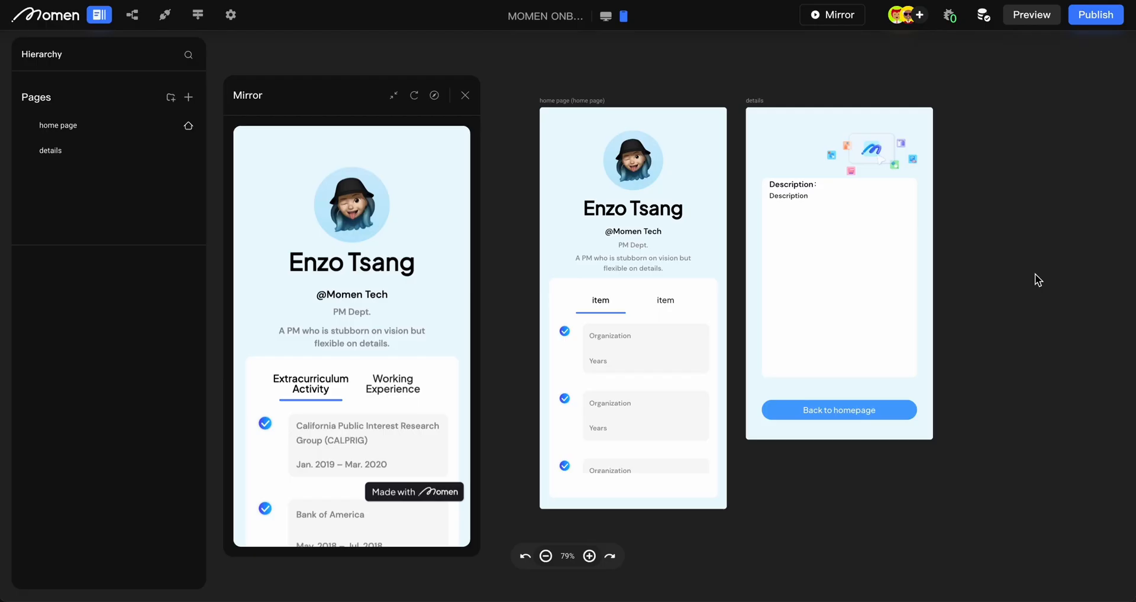
pyautogui.moveTo(900, 274)
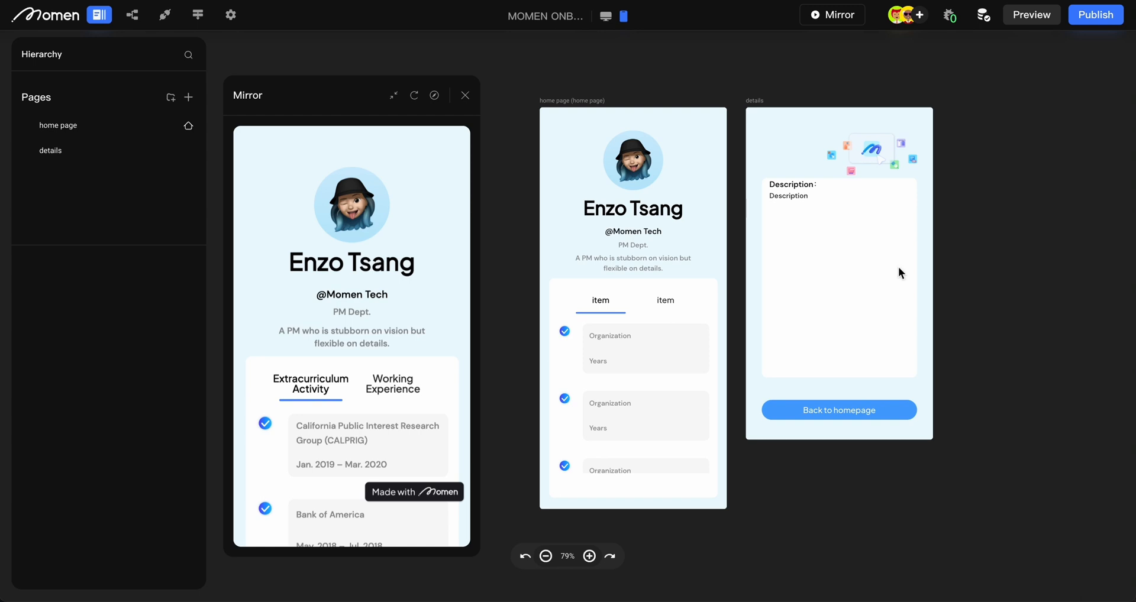
# - Edit the name to Edward J. and the bio to 'Per aspera, ad astra.'
pyautogui.click(630, 196)
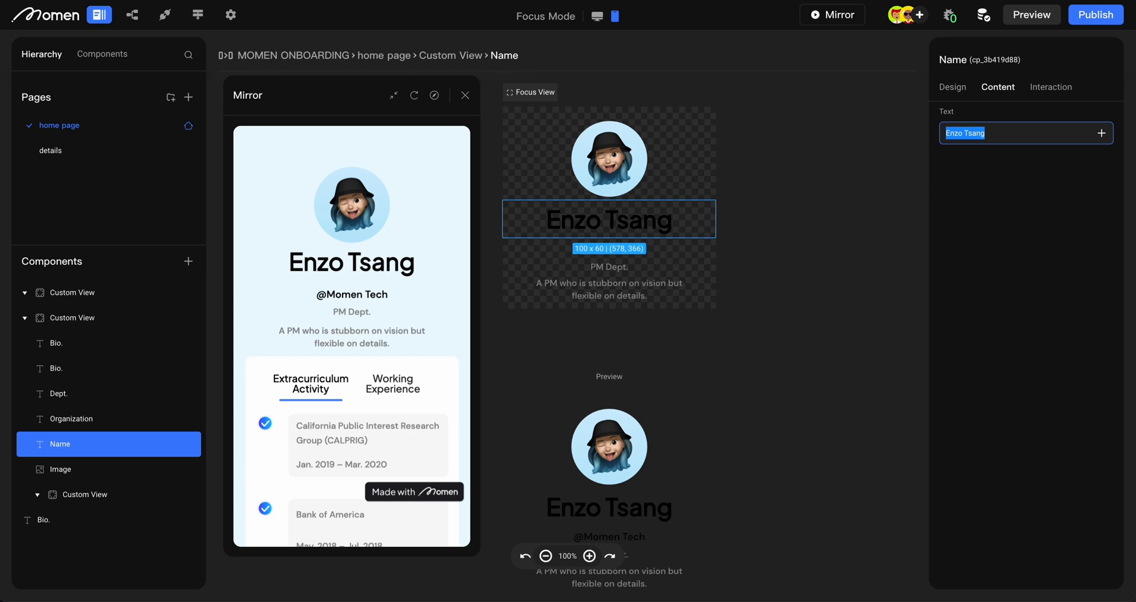
pyautogui.write('Edward J')
pyautogui.write('P')
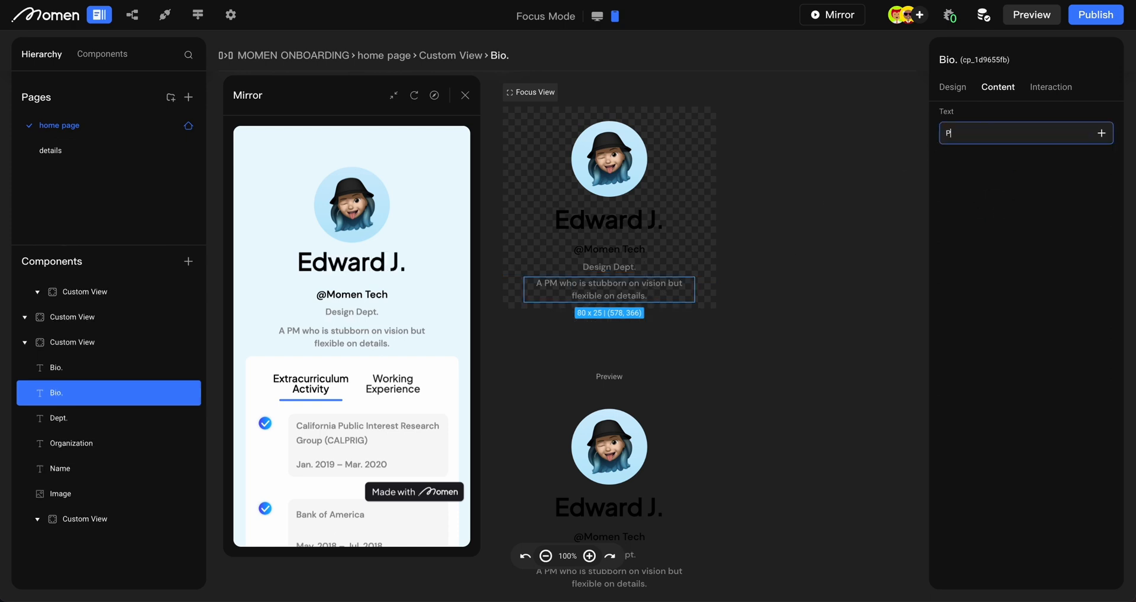
pyautogui.write('er aspera,')
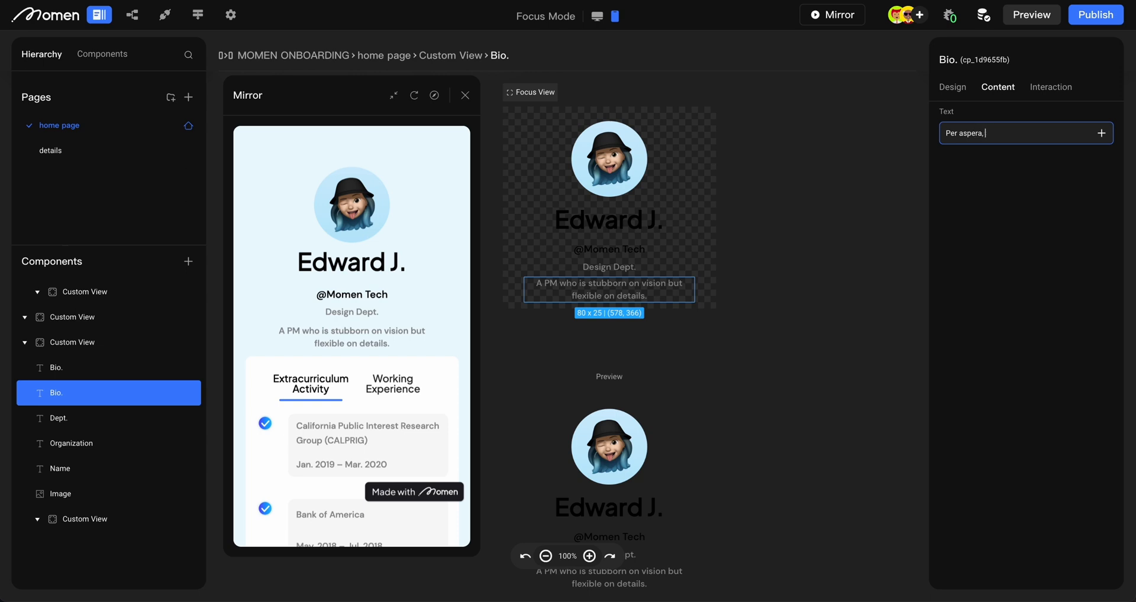
pyautogui.write('ad astra.')
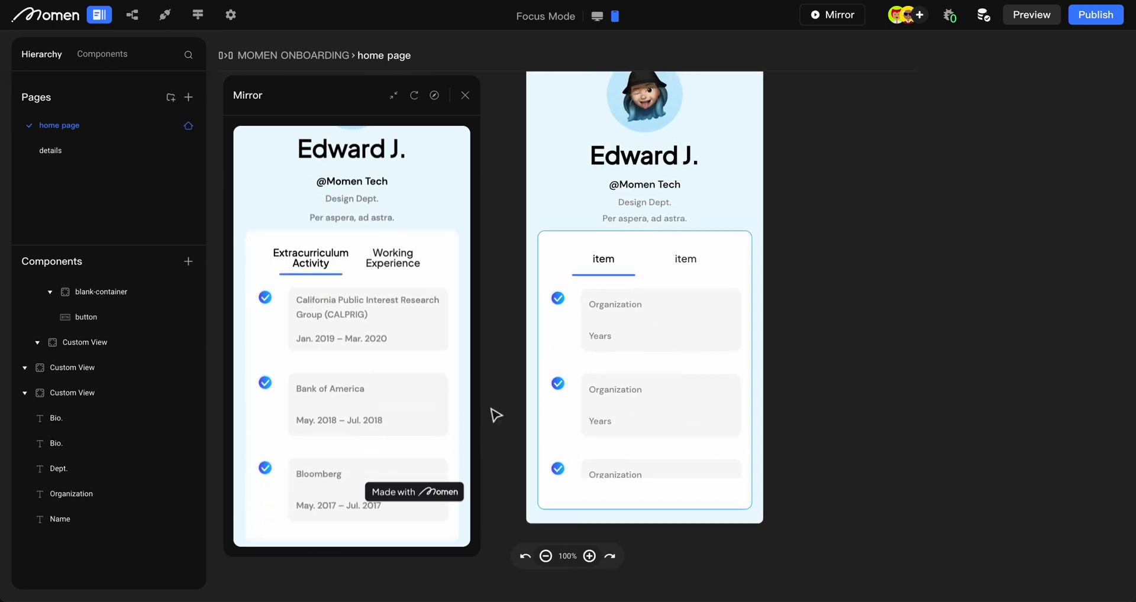
pyautogui.moveTo(648, 318)
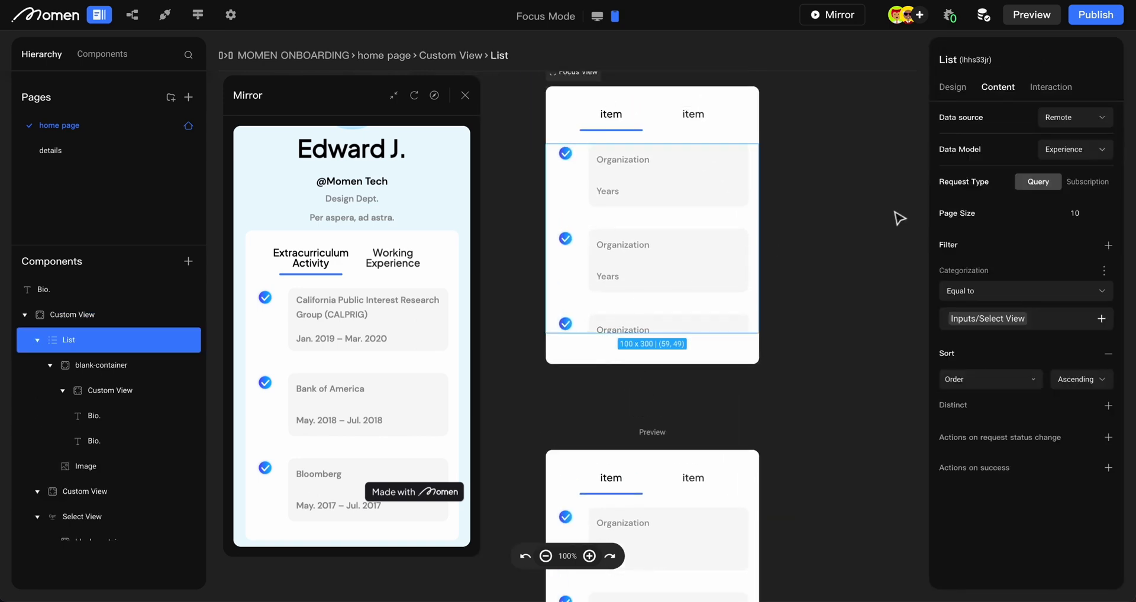
pyautogui.moveTo(1038, 141)
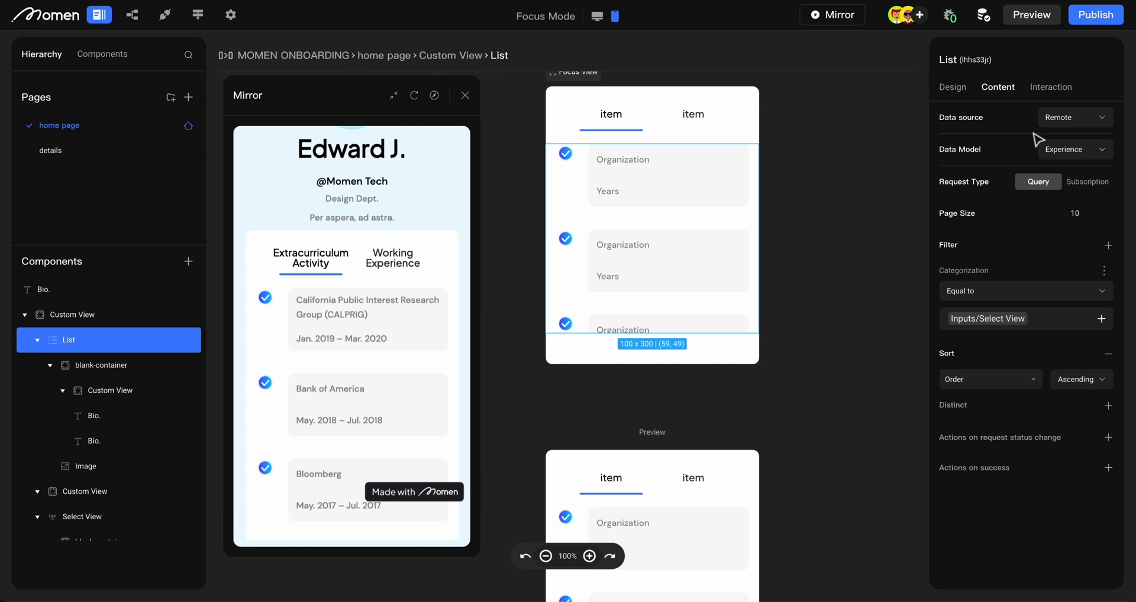
pyautogui.moveTo(987, 163)
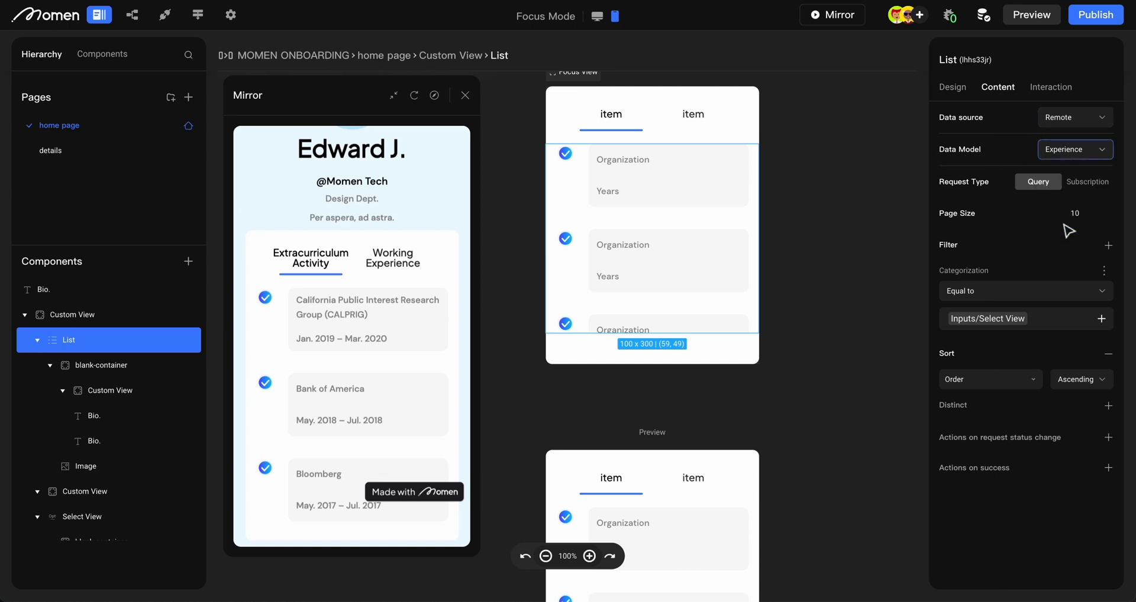
pyautogui.moveTo(132, 15)
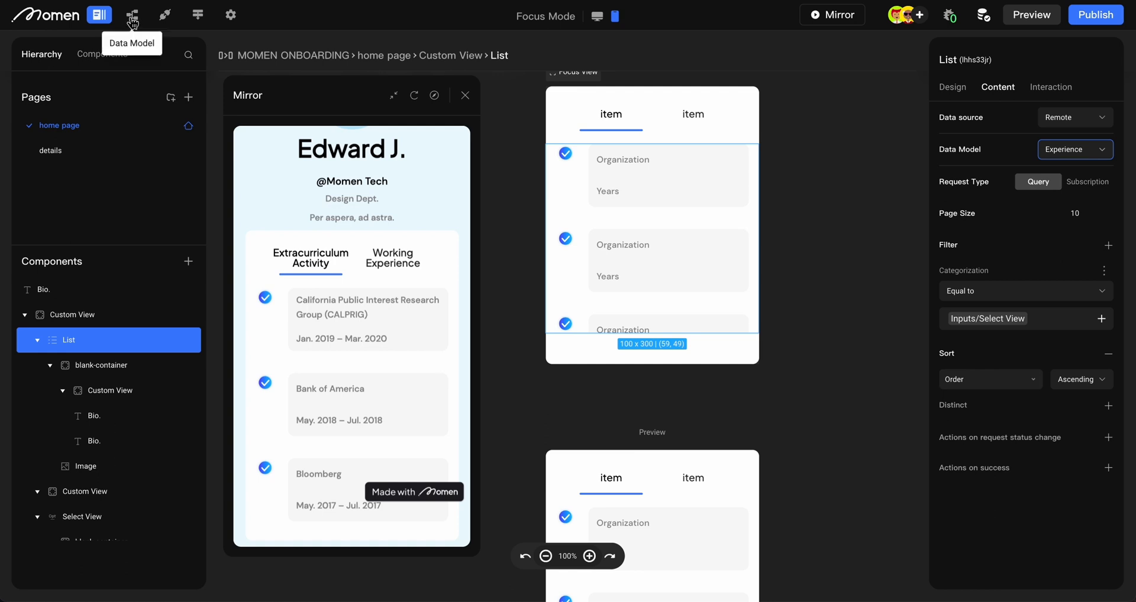
# - Open the Experience table's records in the Data Model database view
pyautogui.click(132, 14)
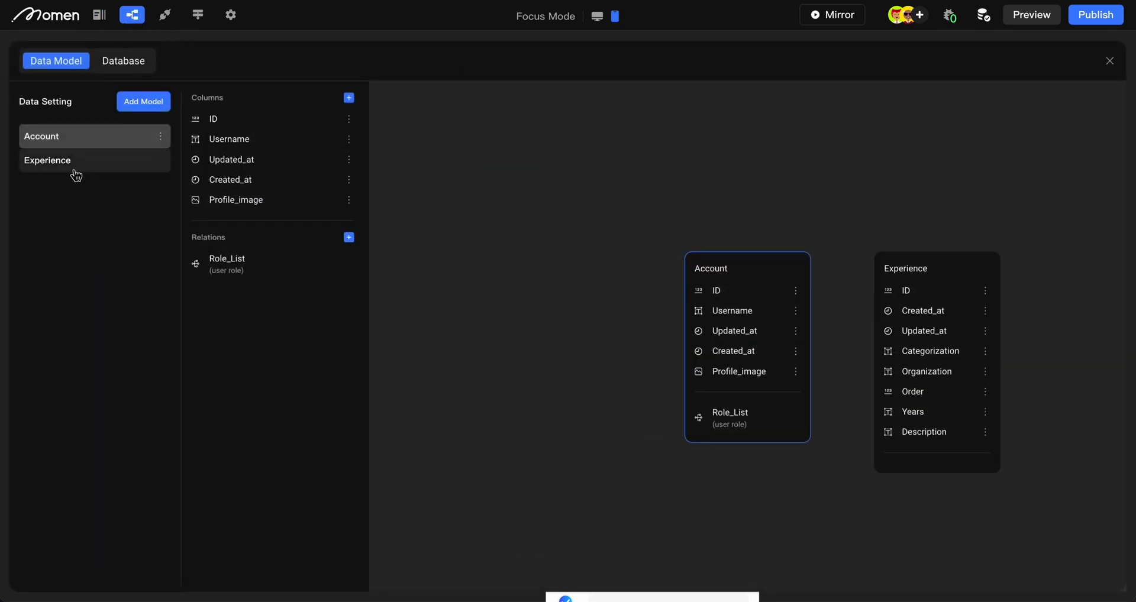
pyautogui.click(48, 161)
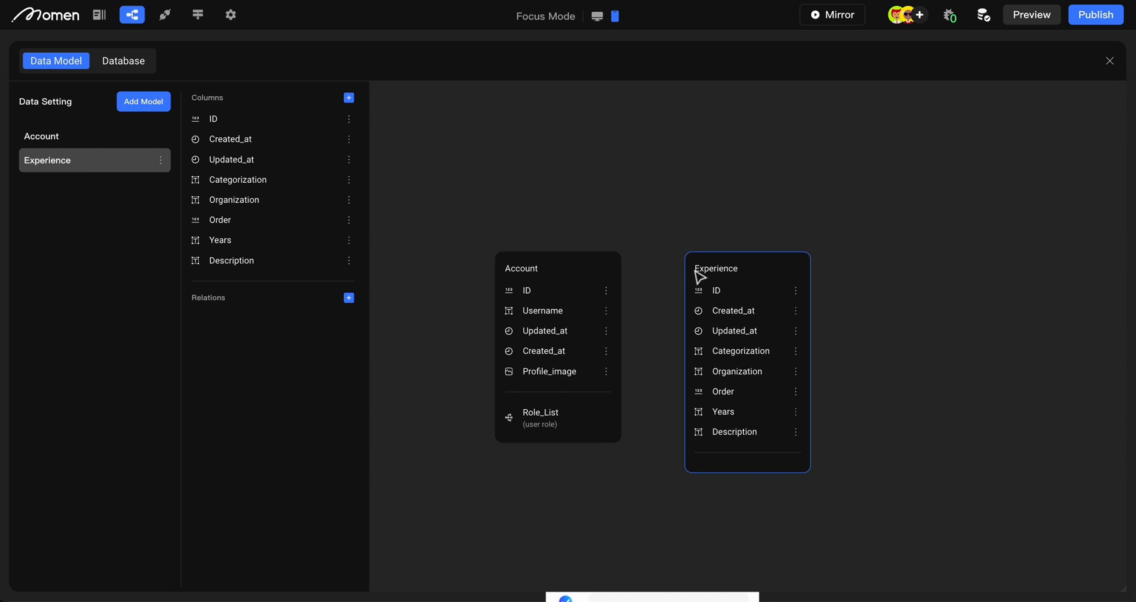
pyautogui.click(123, 61)
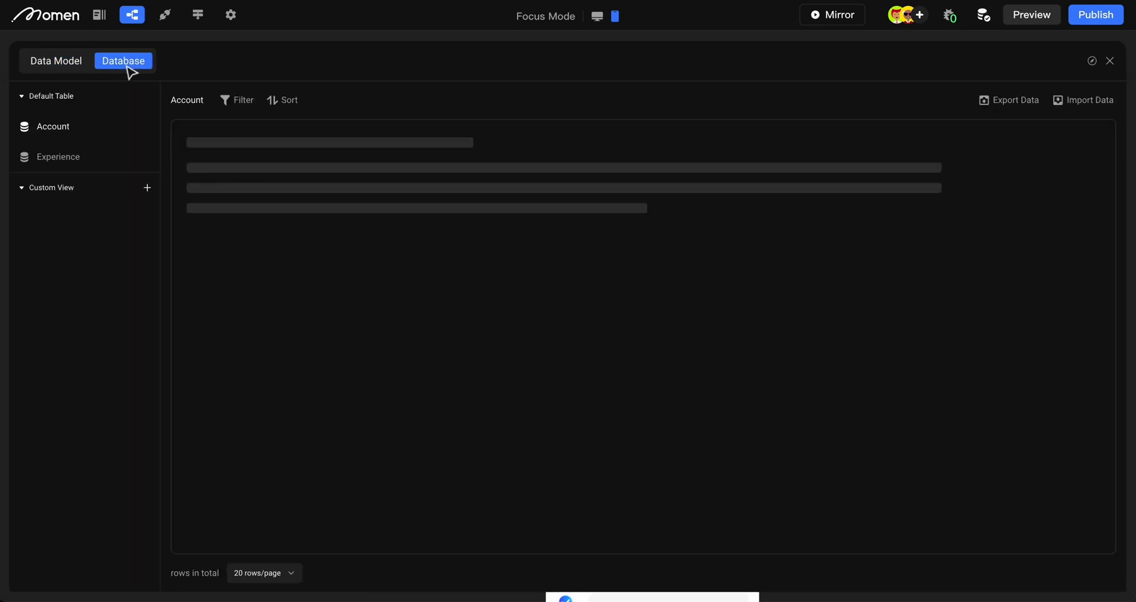
pyautogui.click(58, 157)
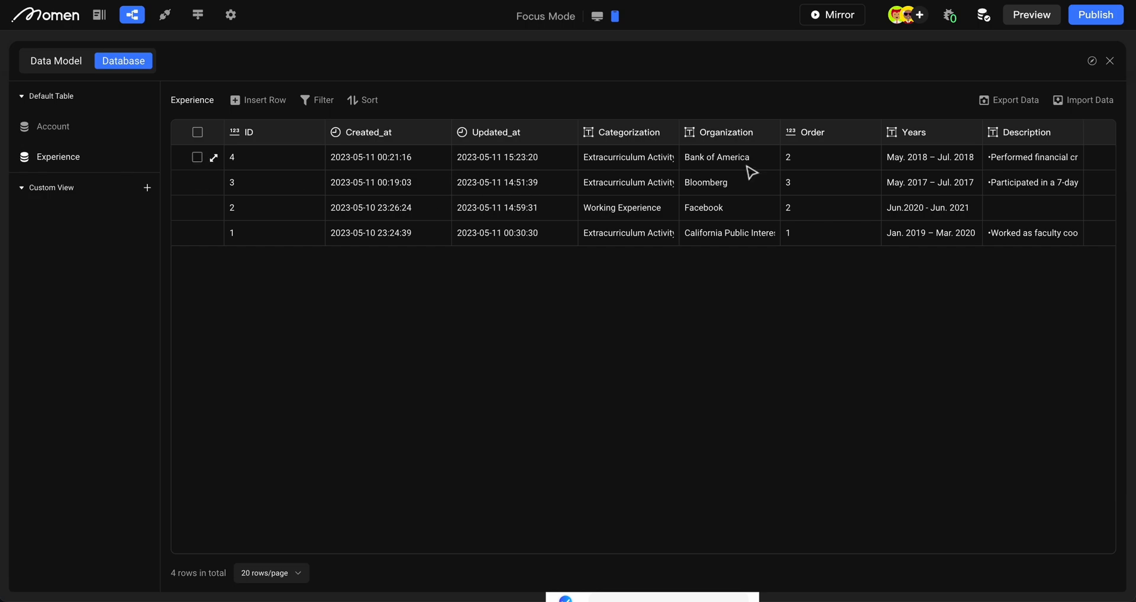
# - Append (BOA) to the Bank of America organization, save, and return to page editing
pyautogui.click(213, 158)
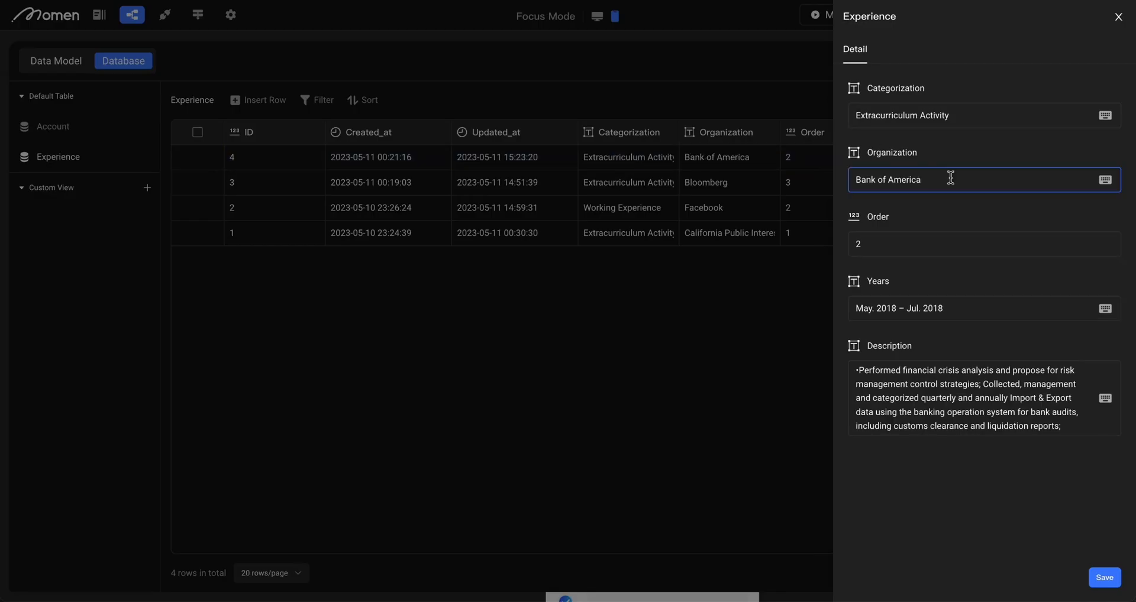
pyautogui.write('(BOA)')
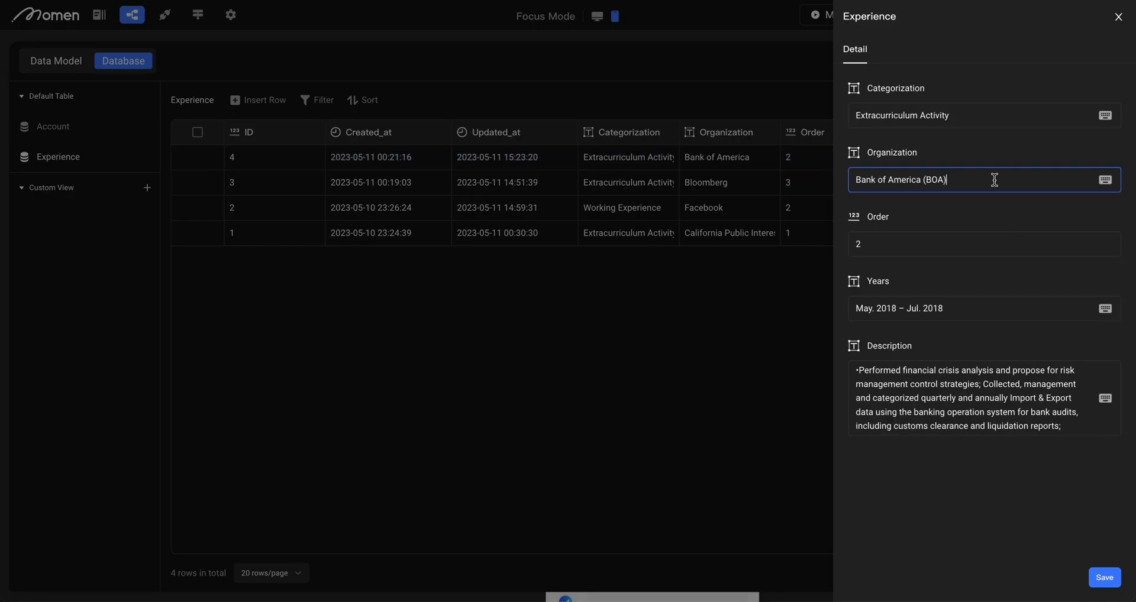
pyautogui.click(1104, 578)
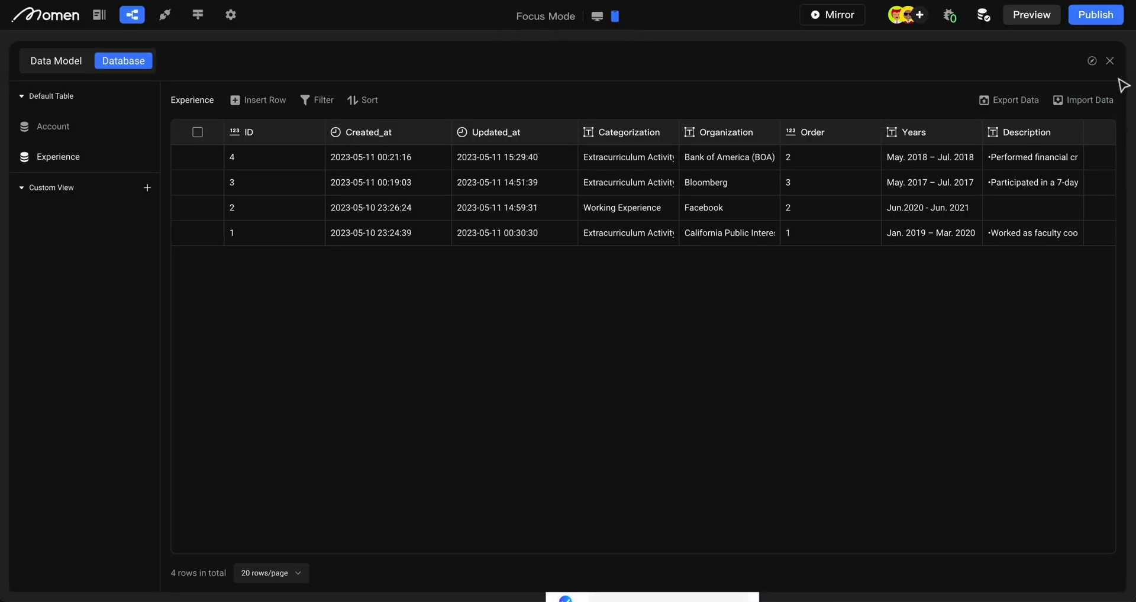
pyautogui.click(99, 15)
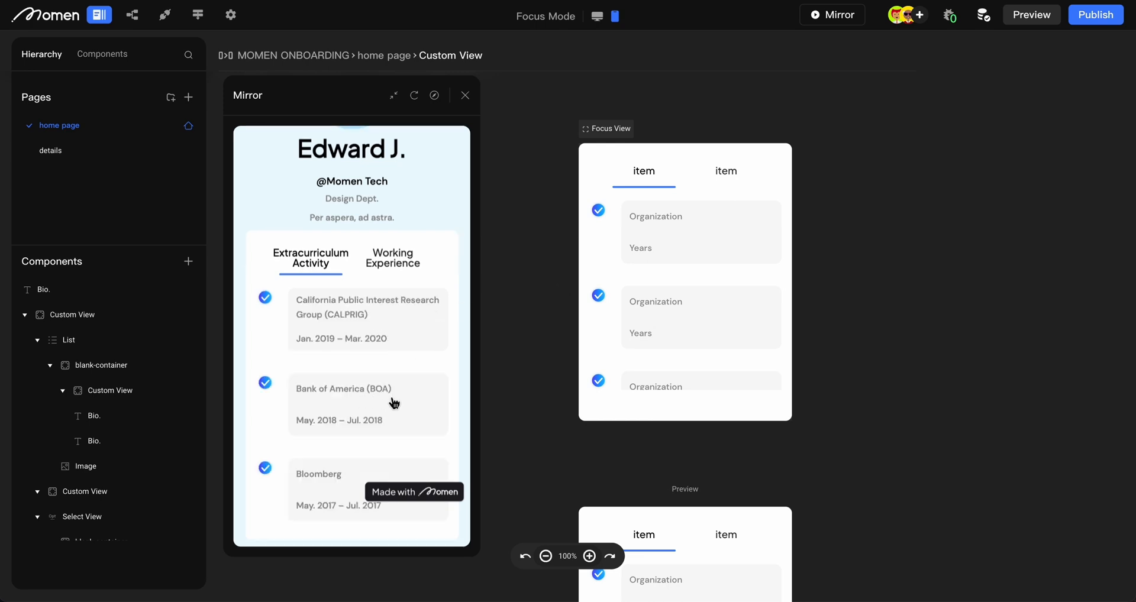
pyautogui.moveTo(132, 15)
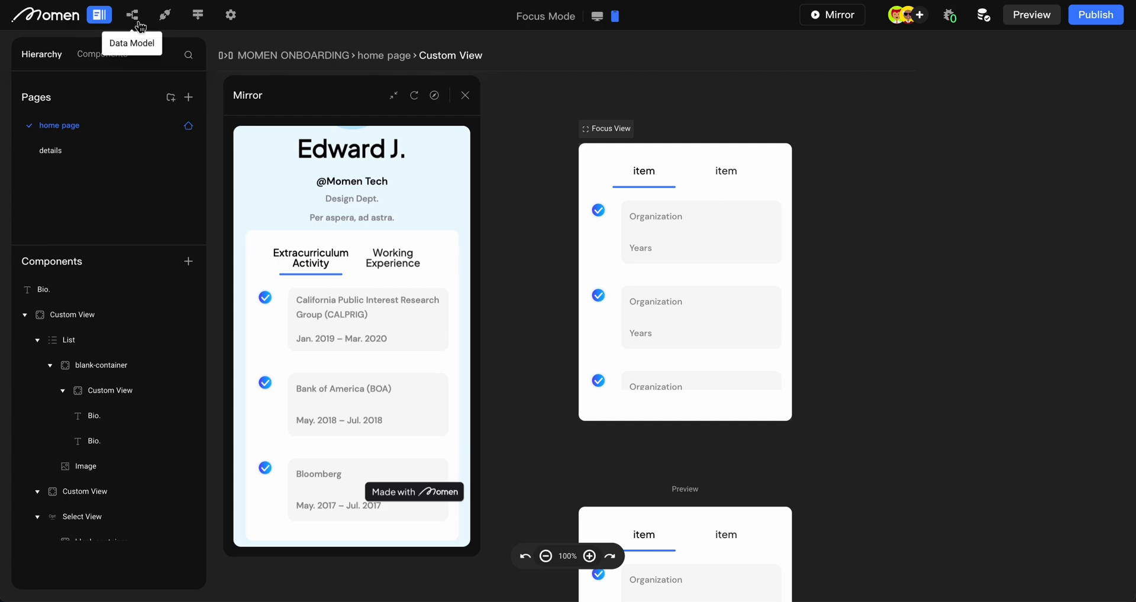
# - Start inserting a new row in the Experience table
pyautogui.click(132, 15)
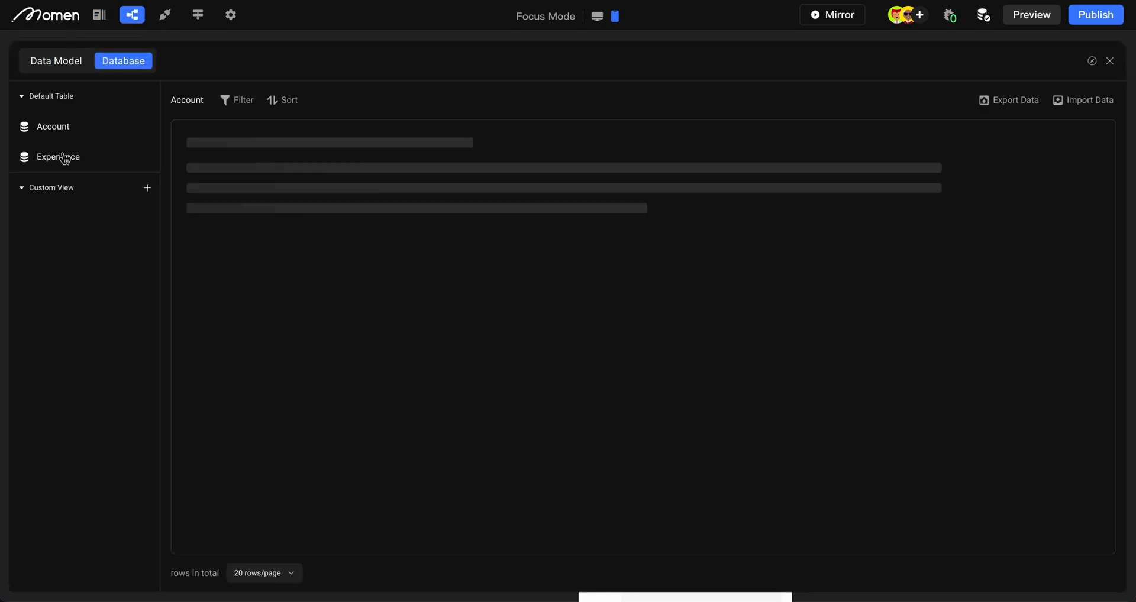
pyautogui.click(57, 157)
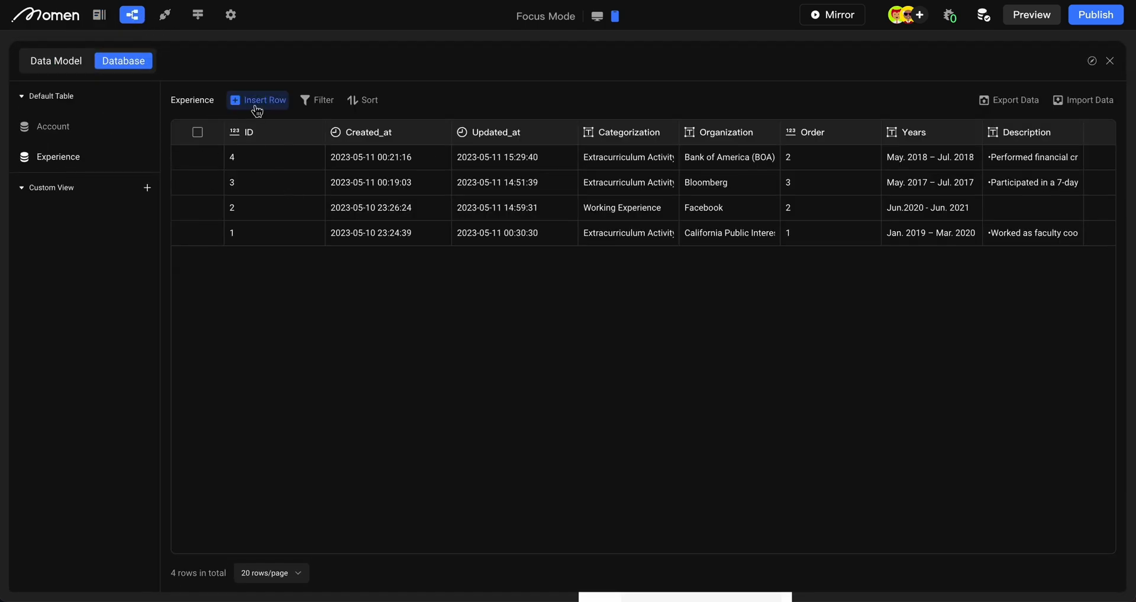
pyautogui.click(257, 100)
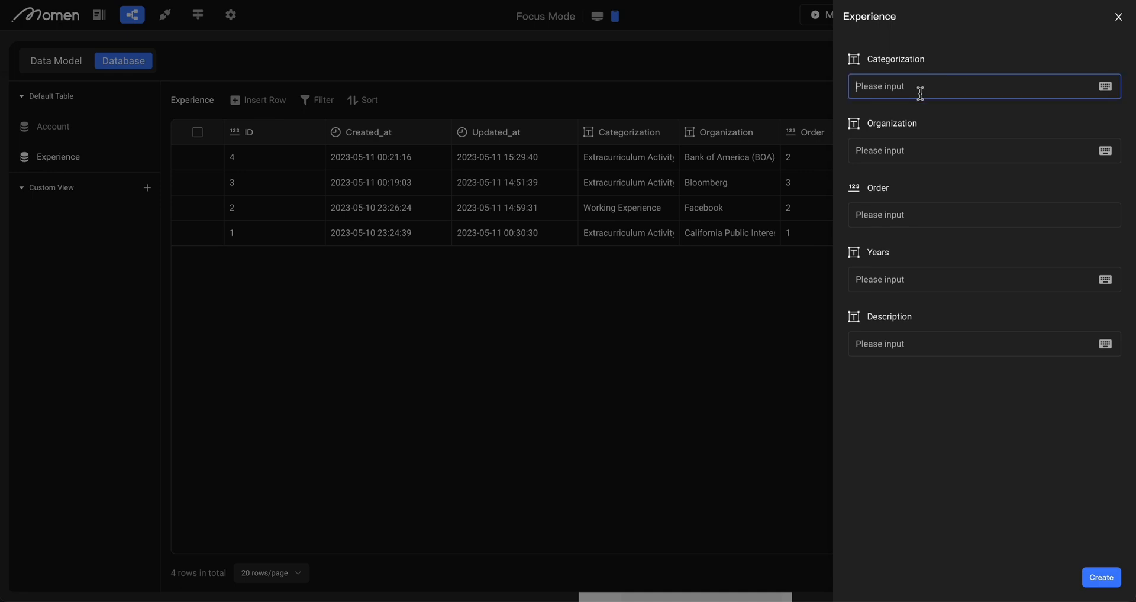
# - Fill the record as Working Experience, Momen Tech., order 1, Jun. 2021 - Present
pyautogui.write('Working')
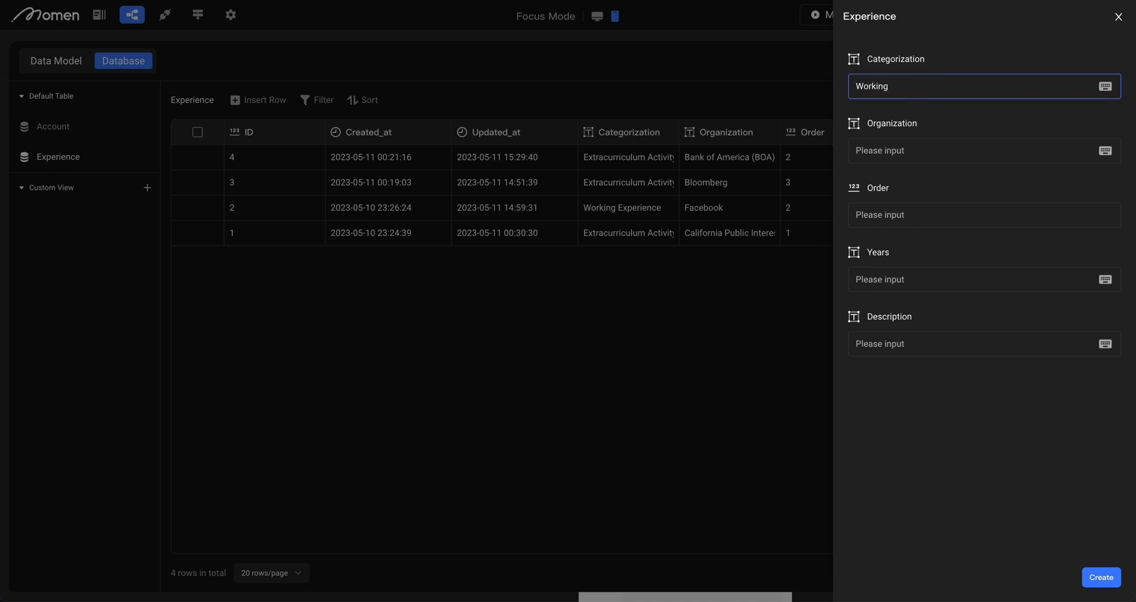
pyautogui.write('Experience')
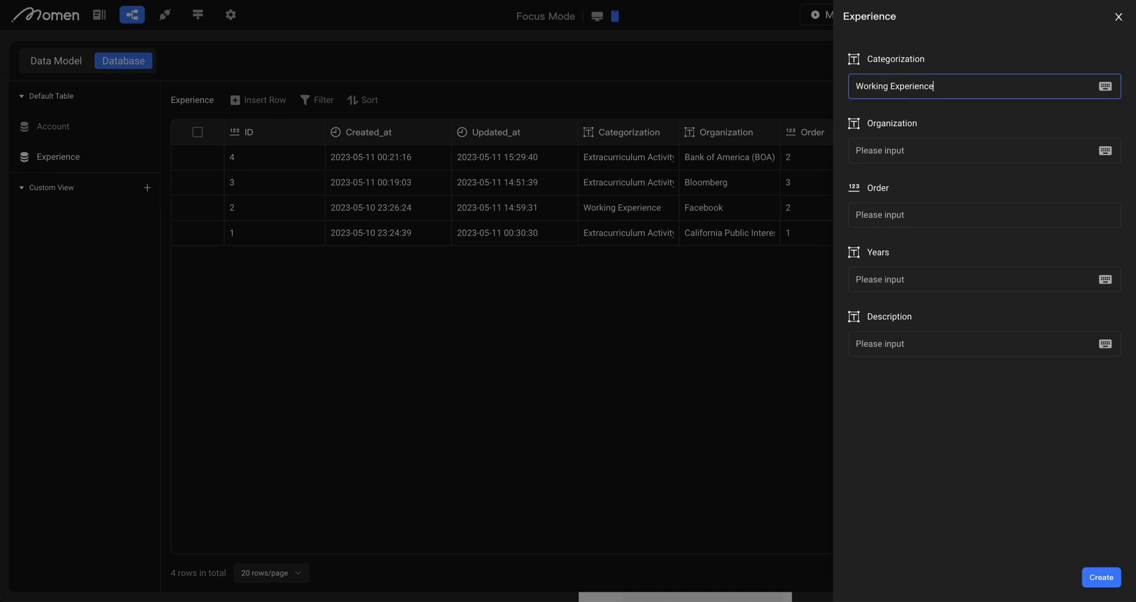
pyautogui.click(984, 151)
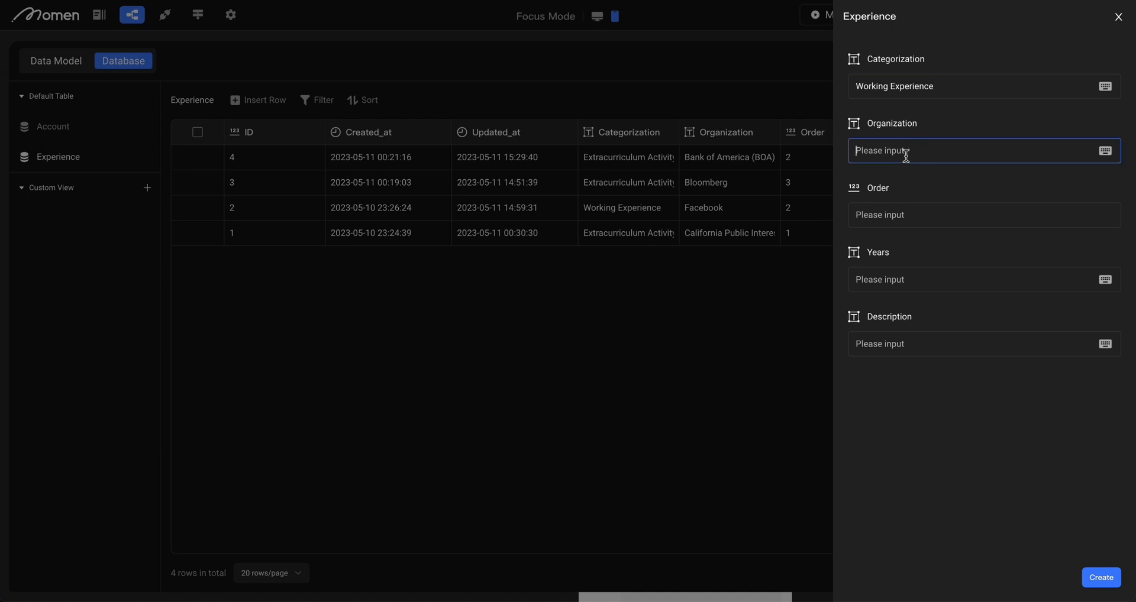
pyautogui.write('Momen Te')
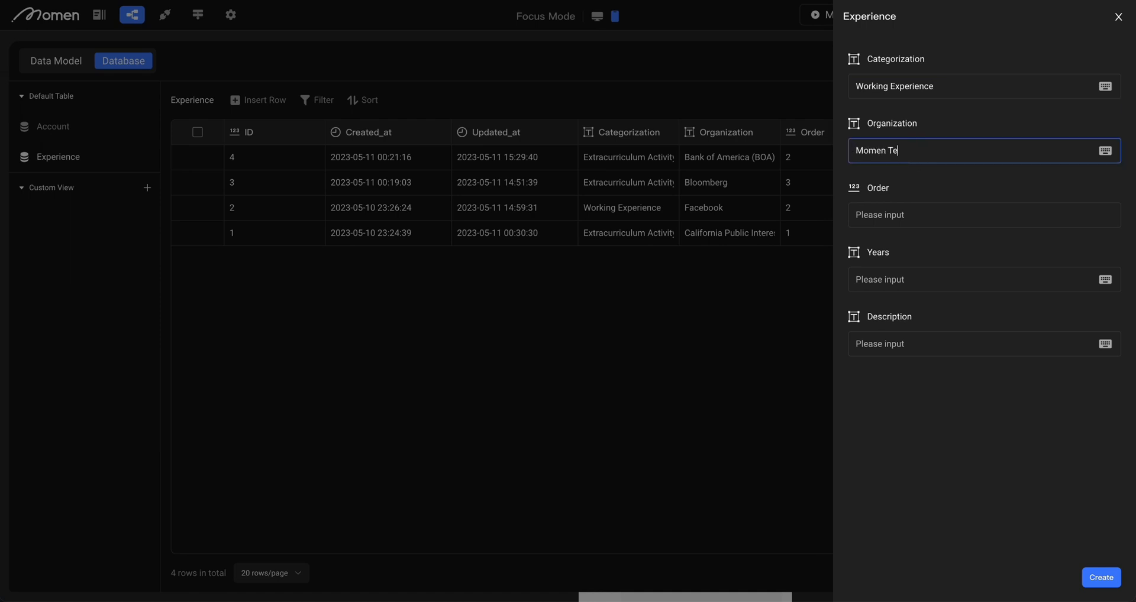
pyautogui.click(982, 215)
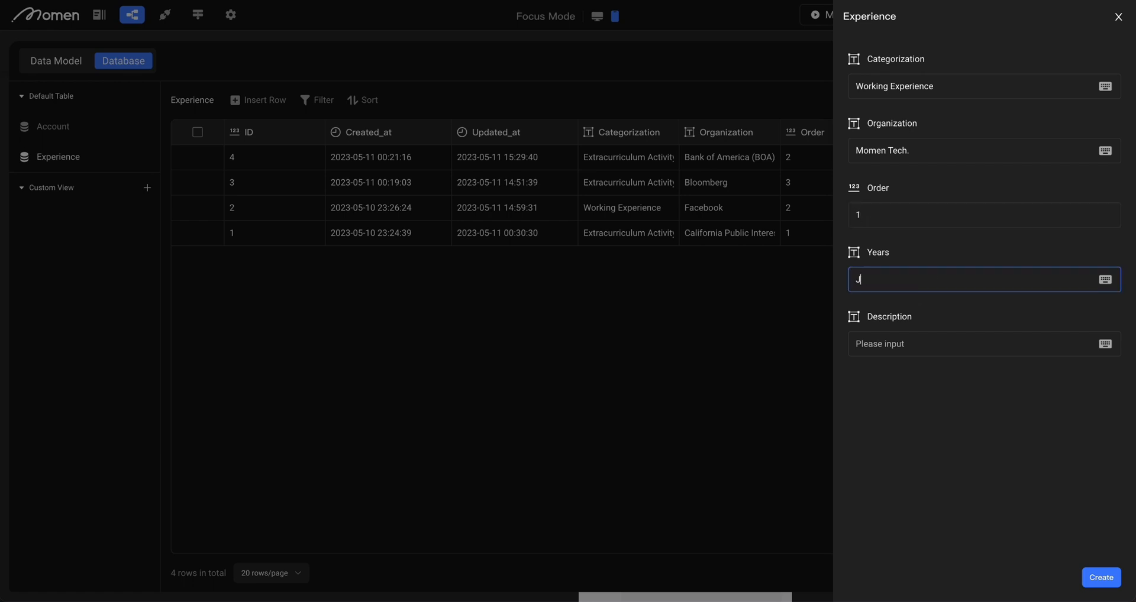
pyautogui.write('un. 2021 - Present')
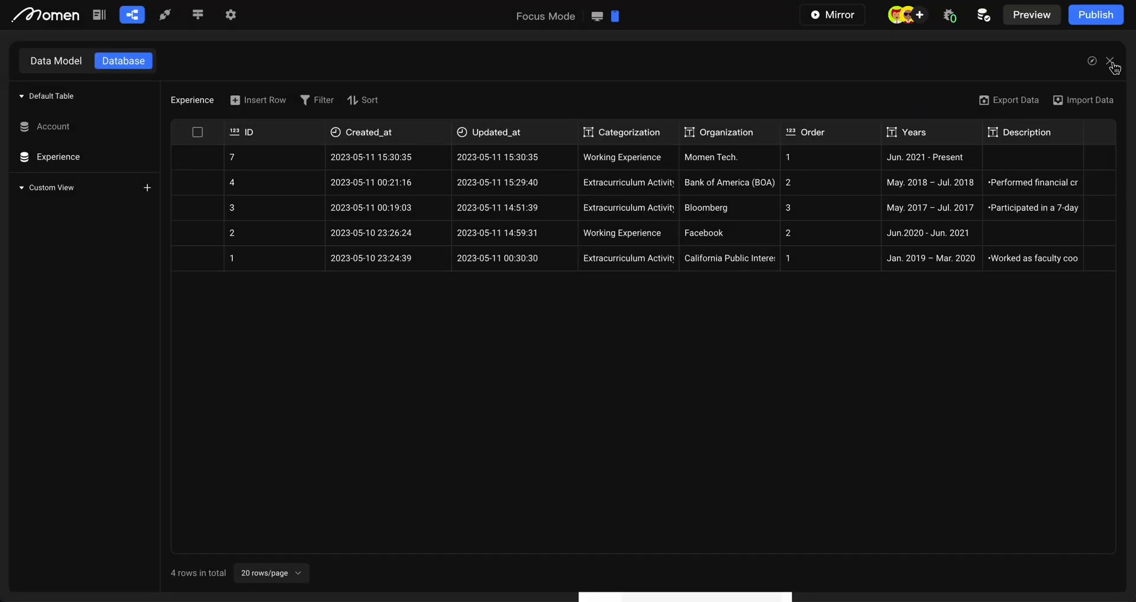
# - Close the database and reload the live mirror preview
pyautogui.click(1113, 61)
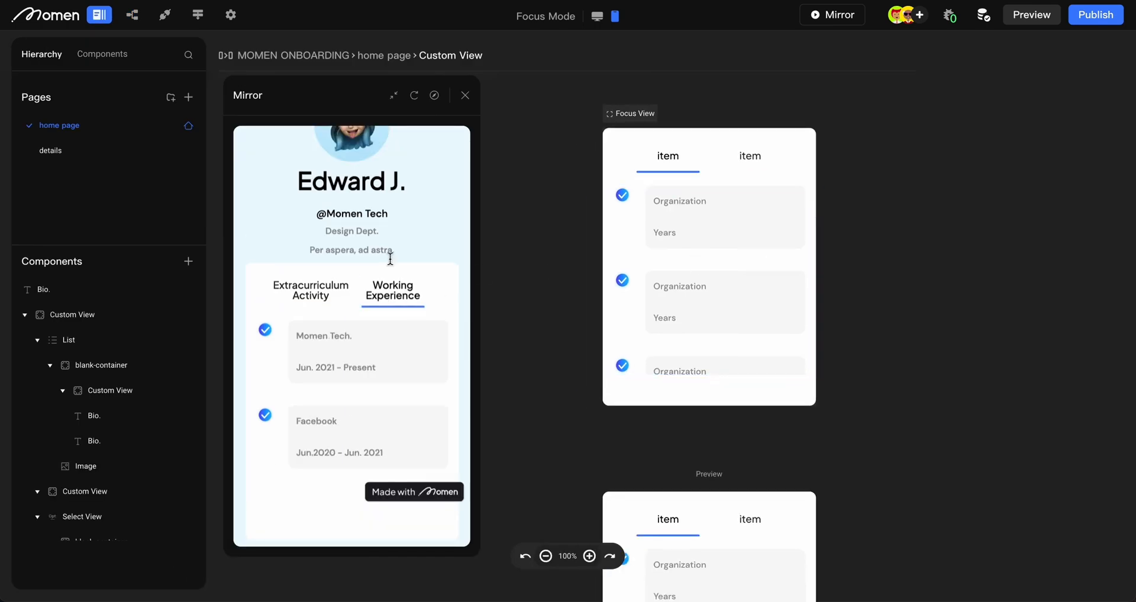
pyautogui.moveTo(390, 345)
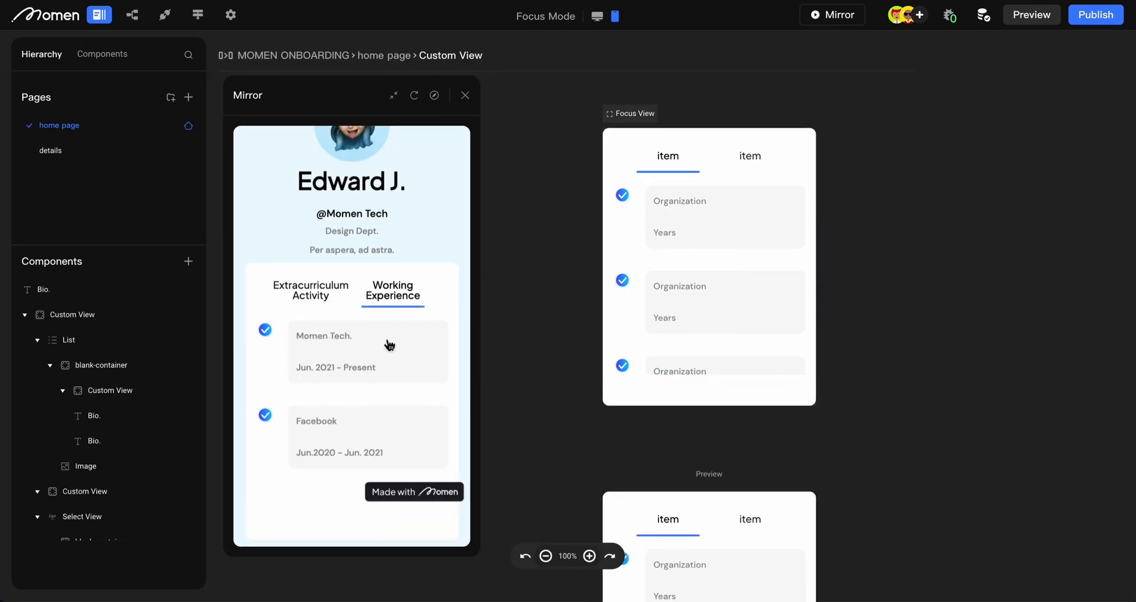
pyautogui.moveTo(361, 107)
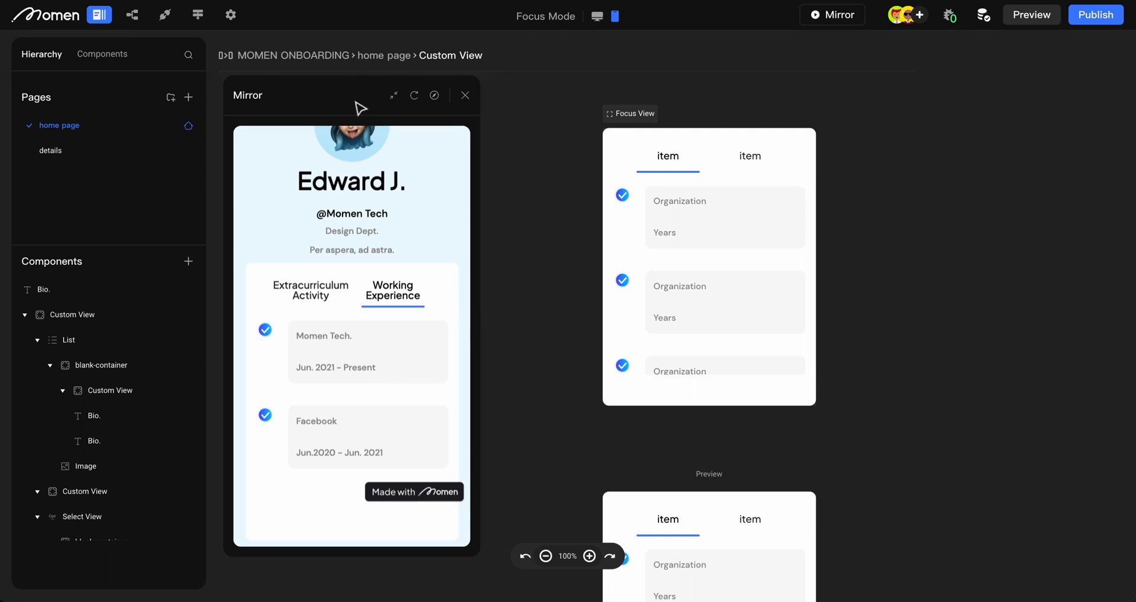
pyautogui.click(546, 557)
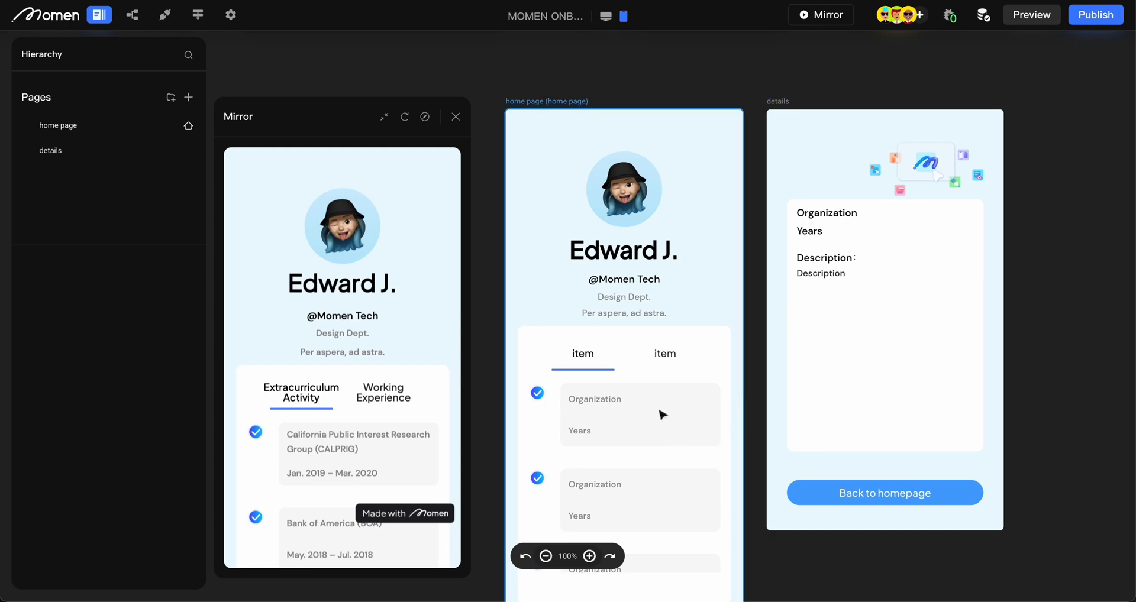
pyautogui.moveTo(676, 312)
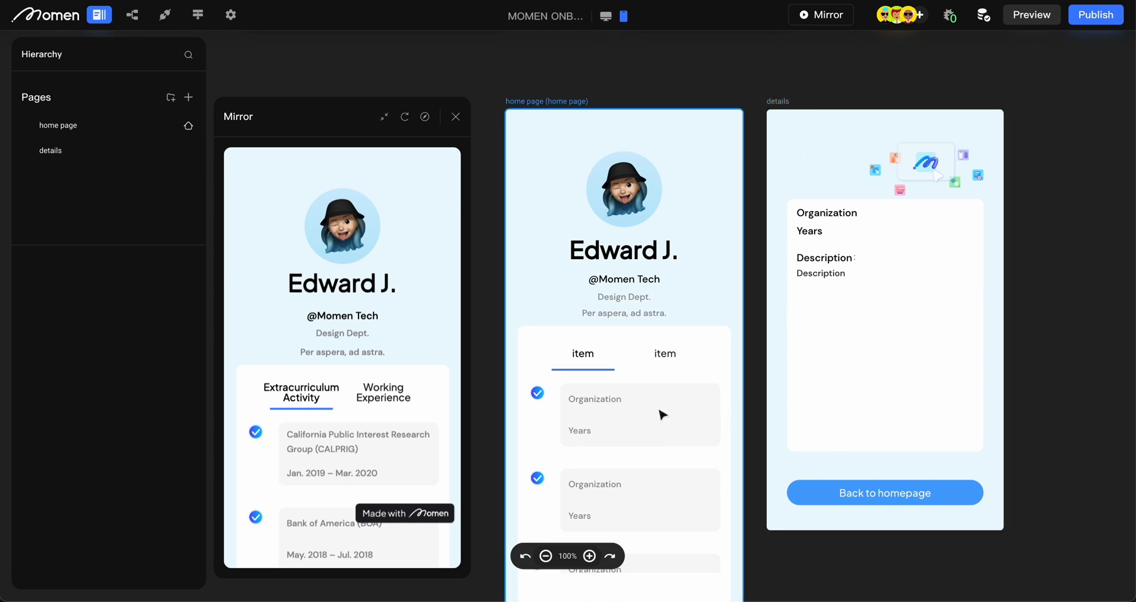
pyautogui.moveTo(599, 415)
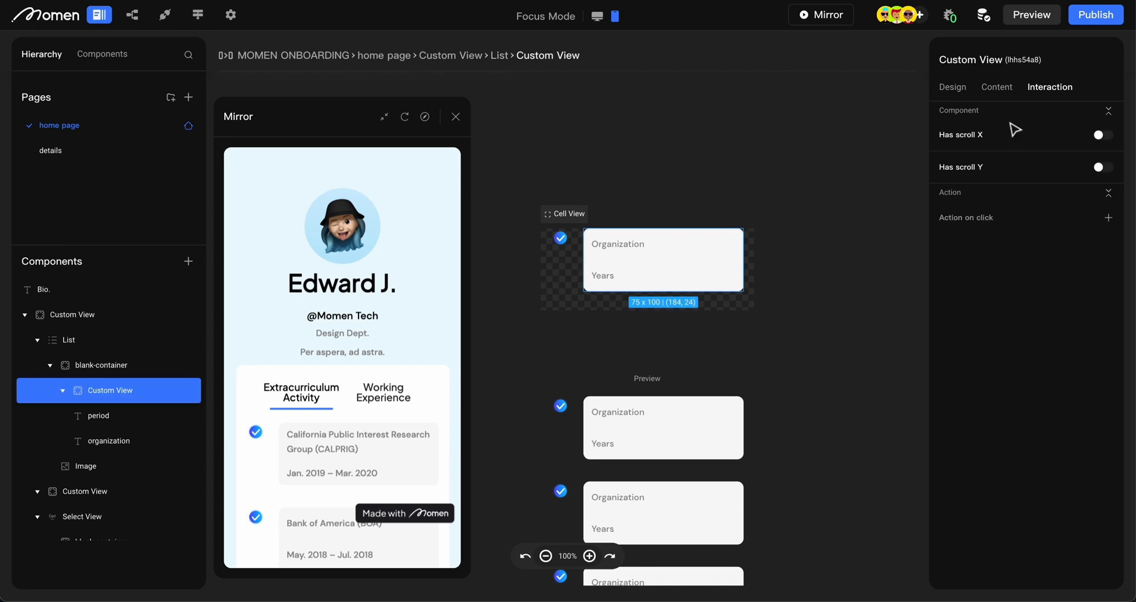
pyautogui.moveTo(1049, 87)
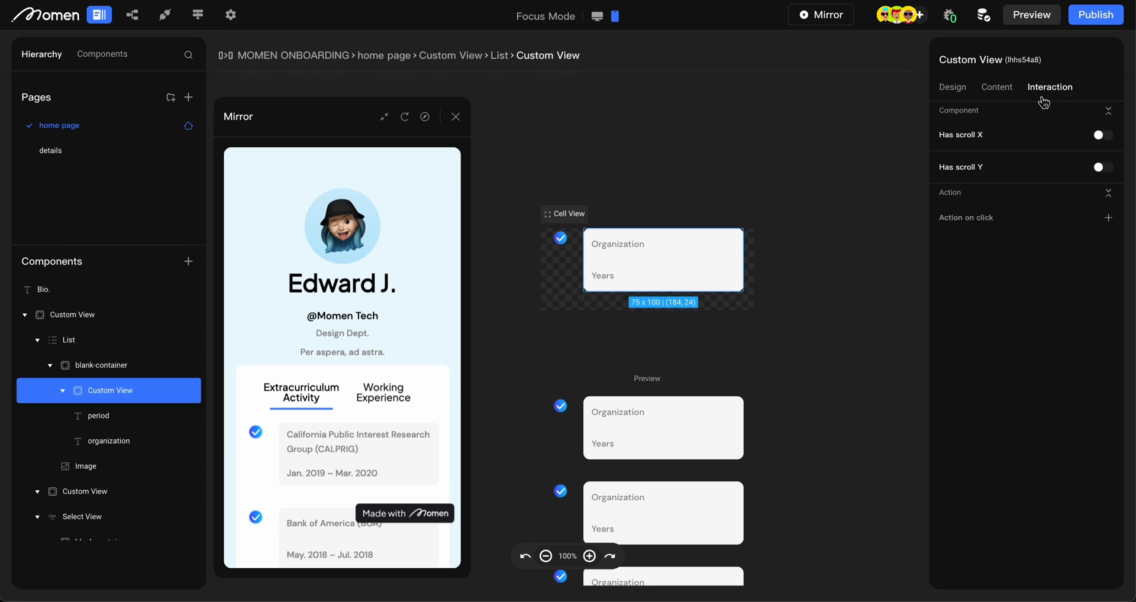
pyautogui.moveTo(974, 233)
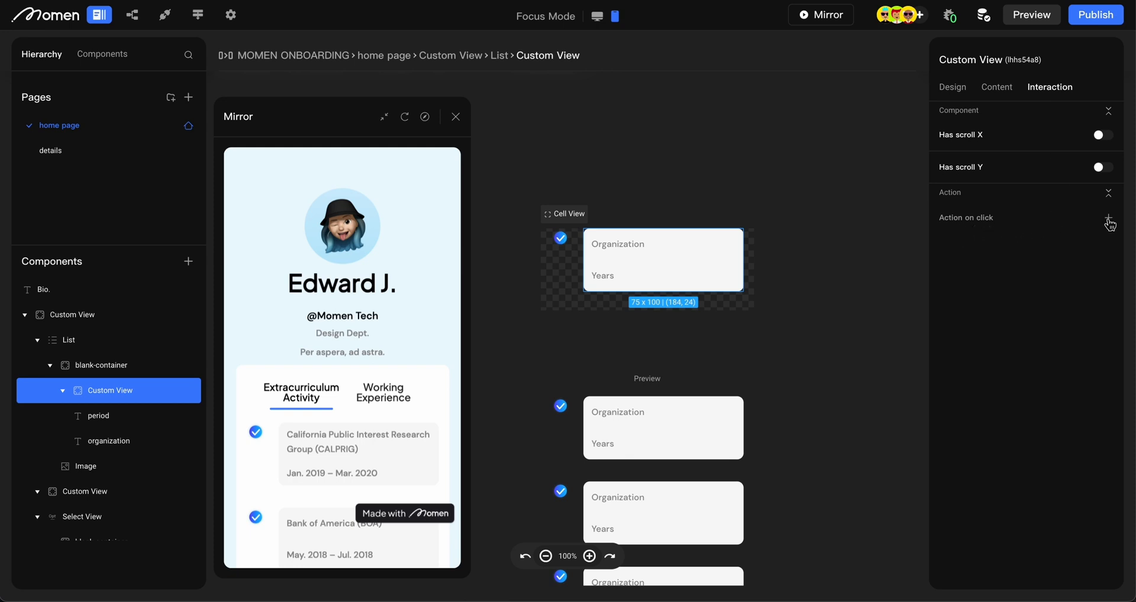
# - Add an on-click Go to details action passing the list item's ID as personal_id
pyautogui.click(1108, 218)
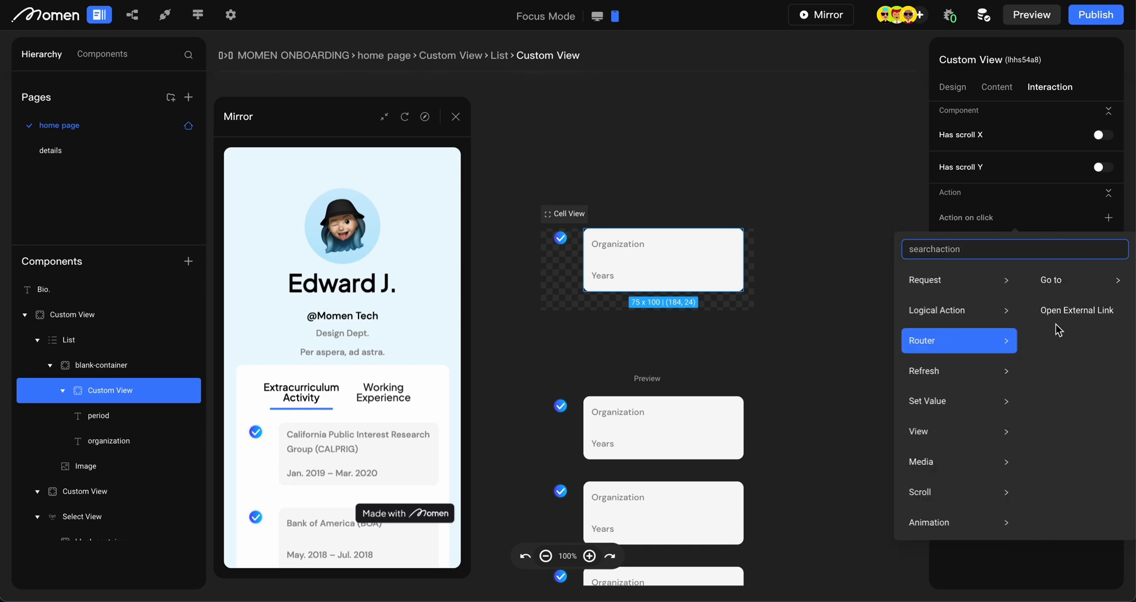
pyautogui.click(1050, 280)
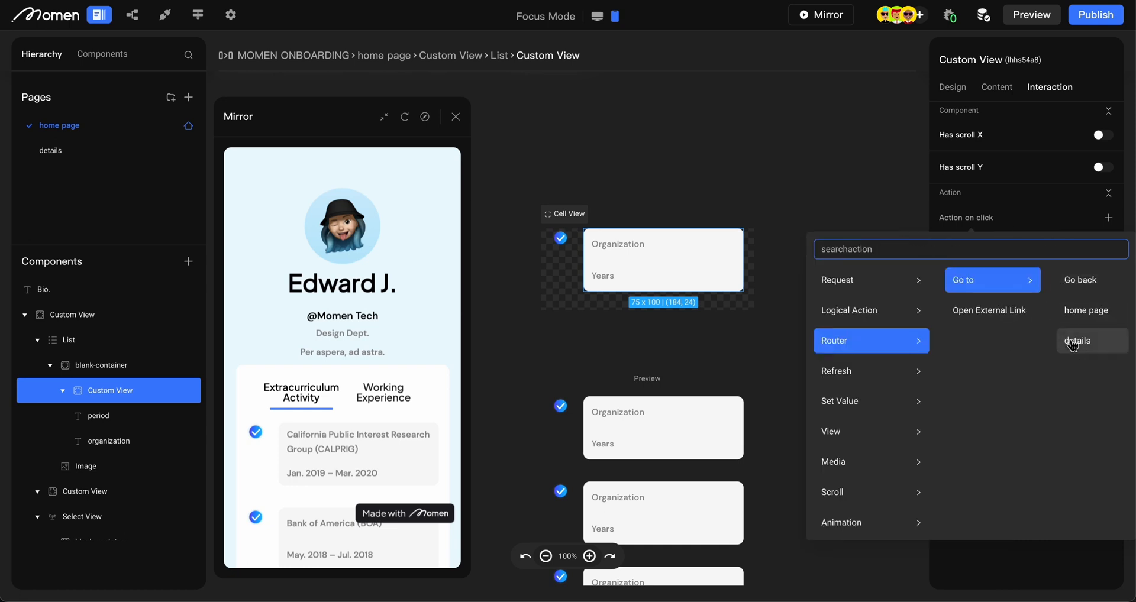
pyautogui.click(1079, 340)
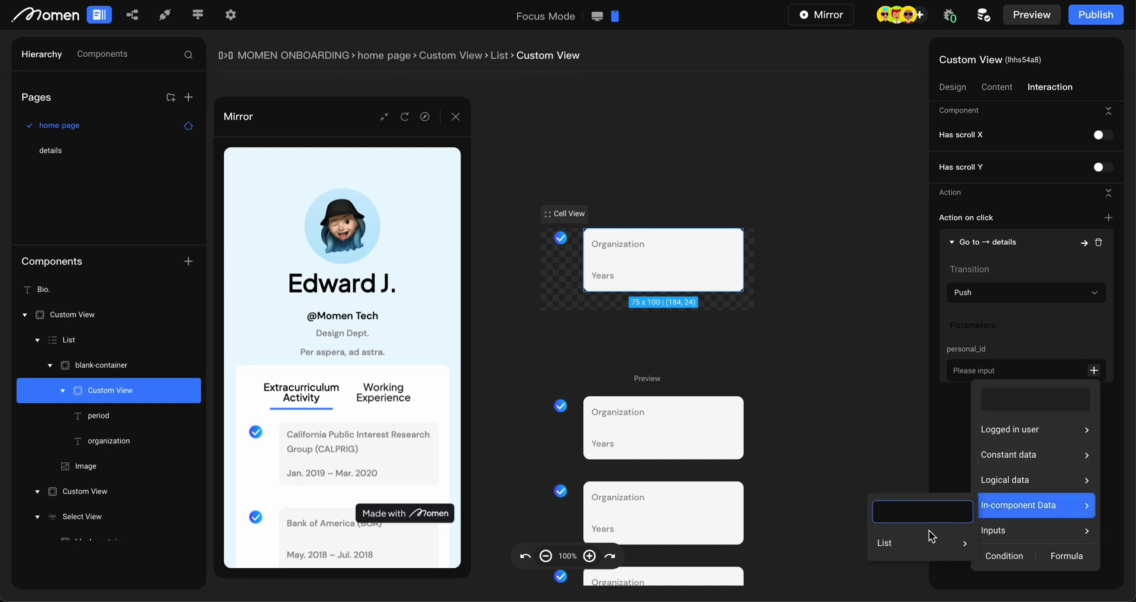
pyautogui.click(1029, 505)
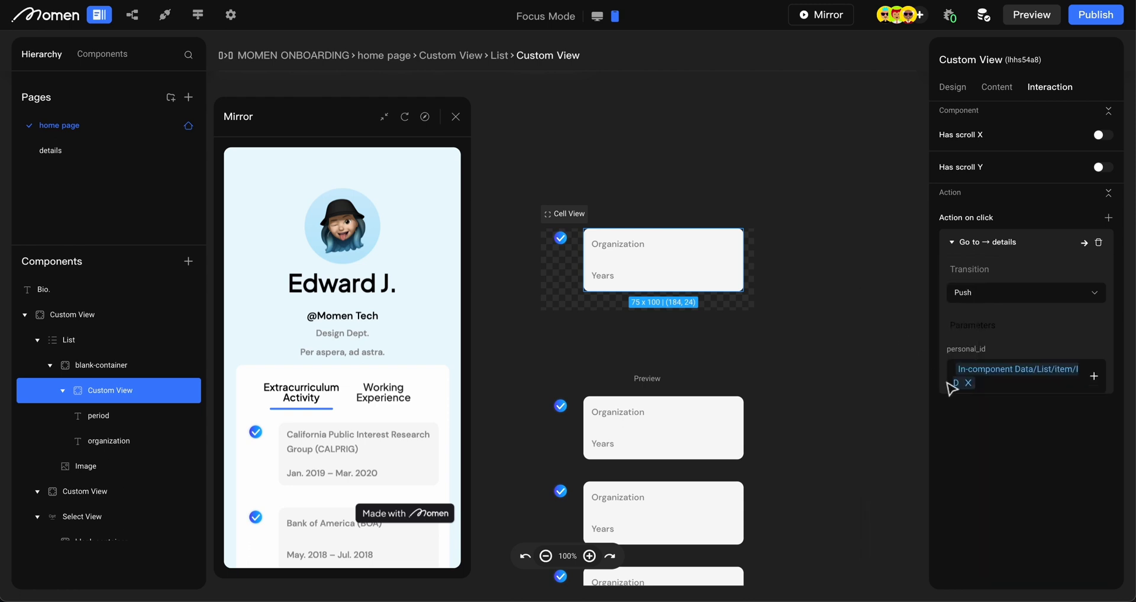
pyautogui.moveTo(990, 468)
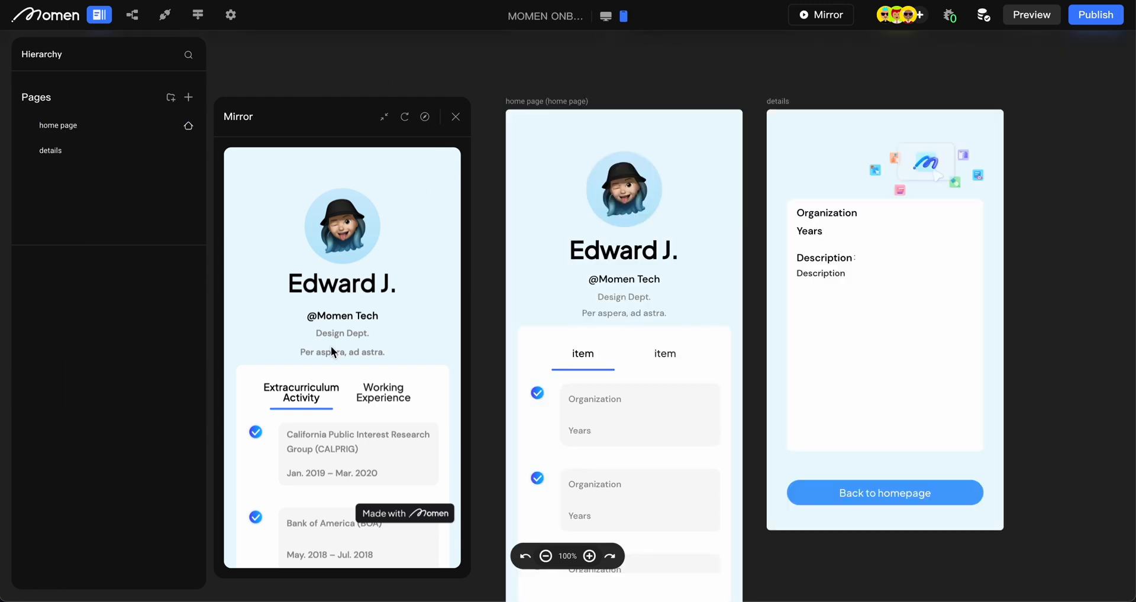
# - Scroll the mirror's experience list and tap the CALPRIG item to open its details page
pyautogui.scroll(-3)
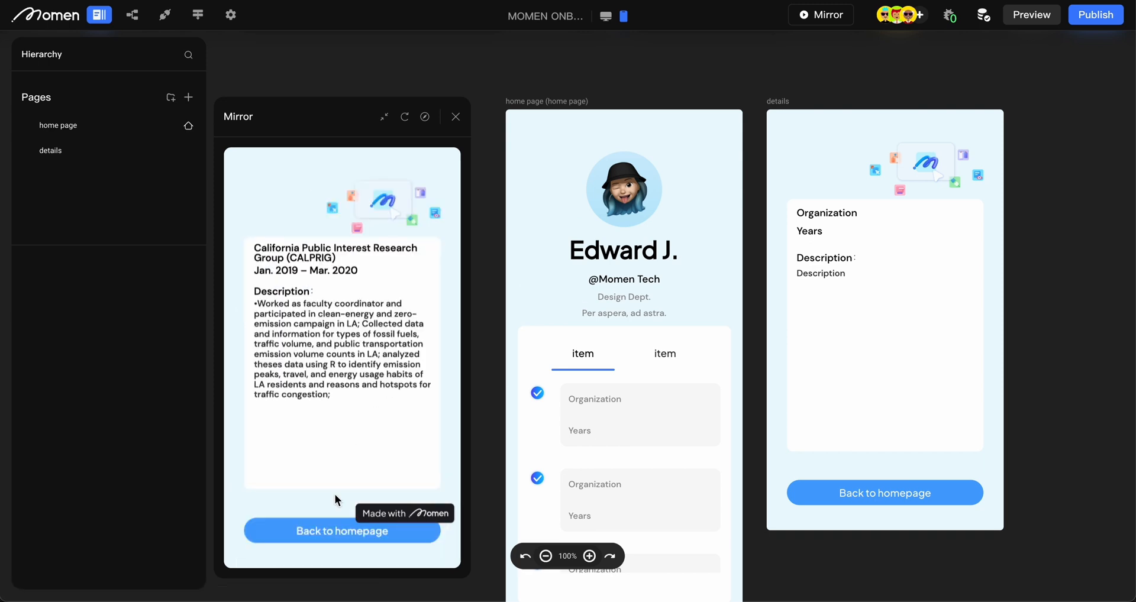
pyautogui.scroll(3)
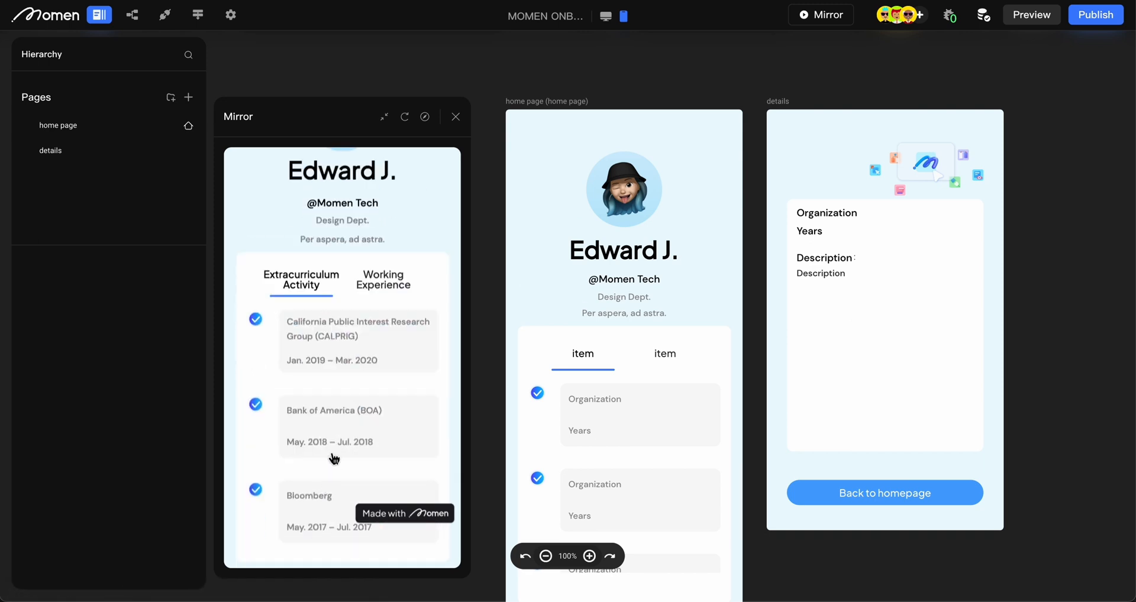
pyautogui.click(358, 427)
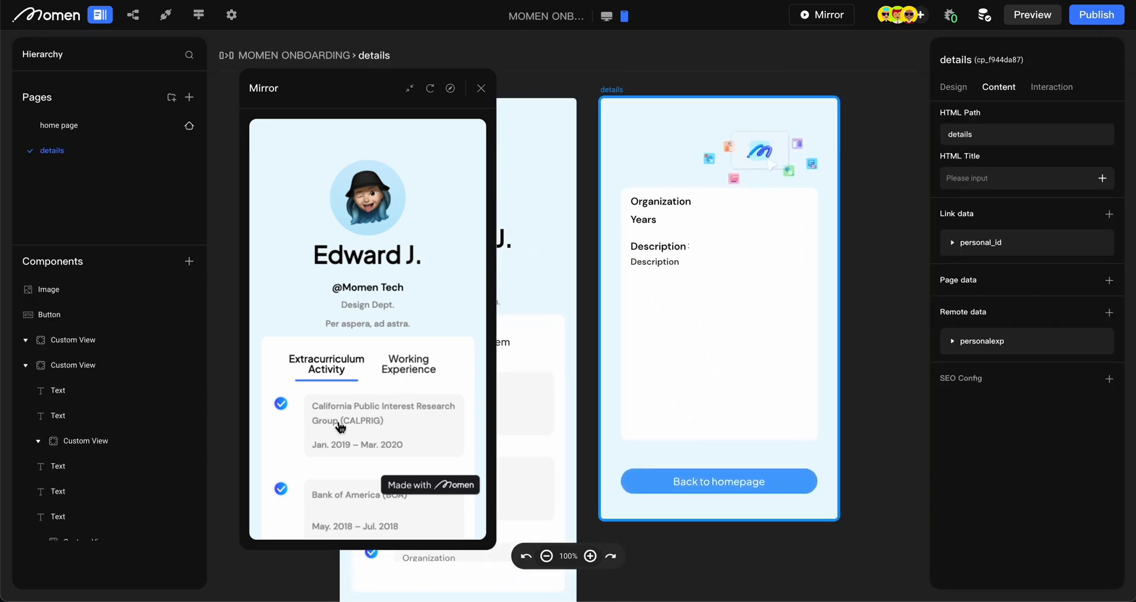
pyautogui.click(383, 413)
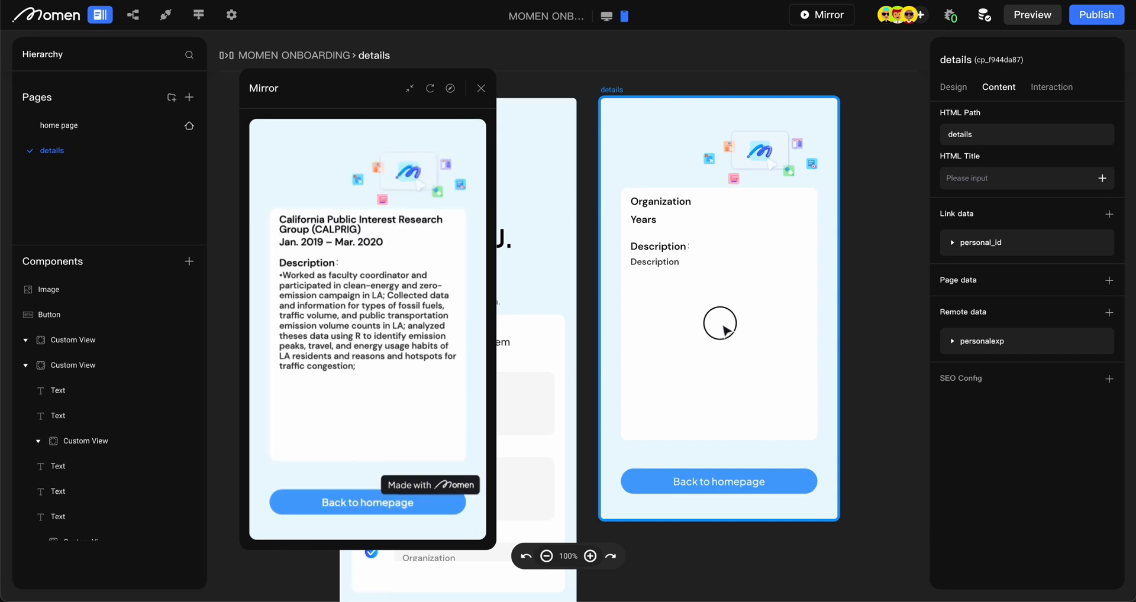
# - Create a Text column named Location on Experience and deploy the support service
pyautogui.click(133, 14)
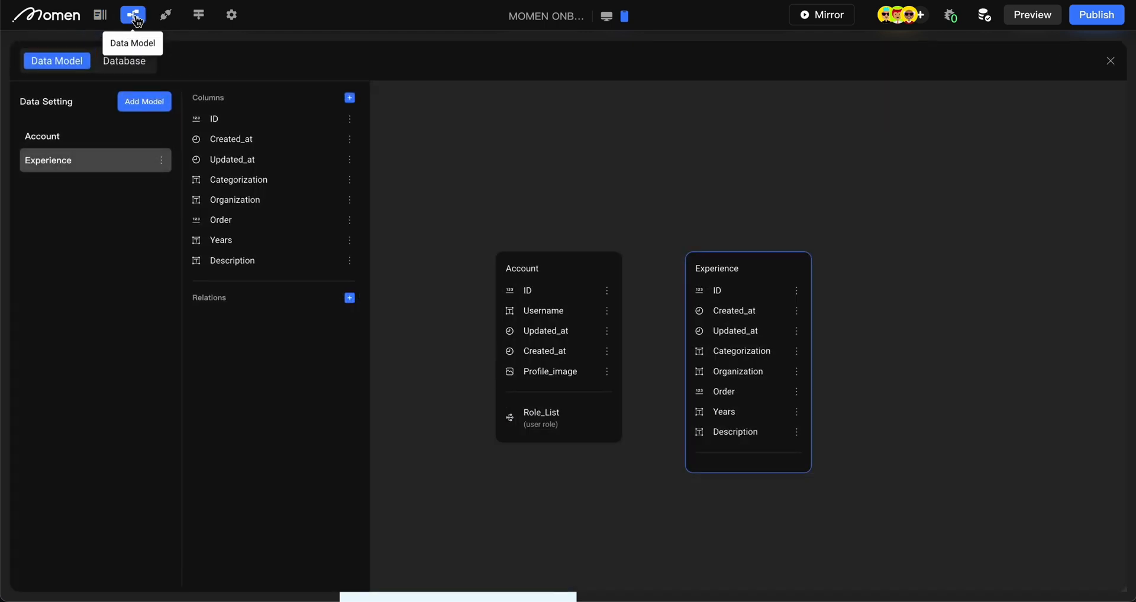
pyautogui.moveTo(348, 109)
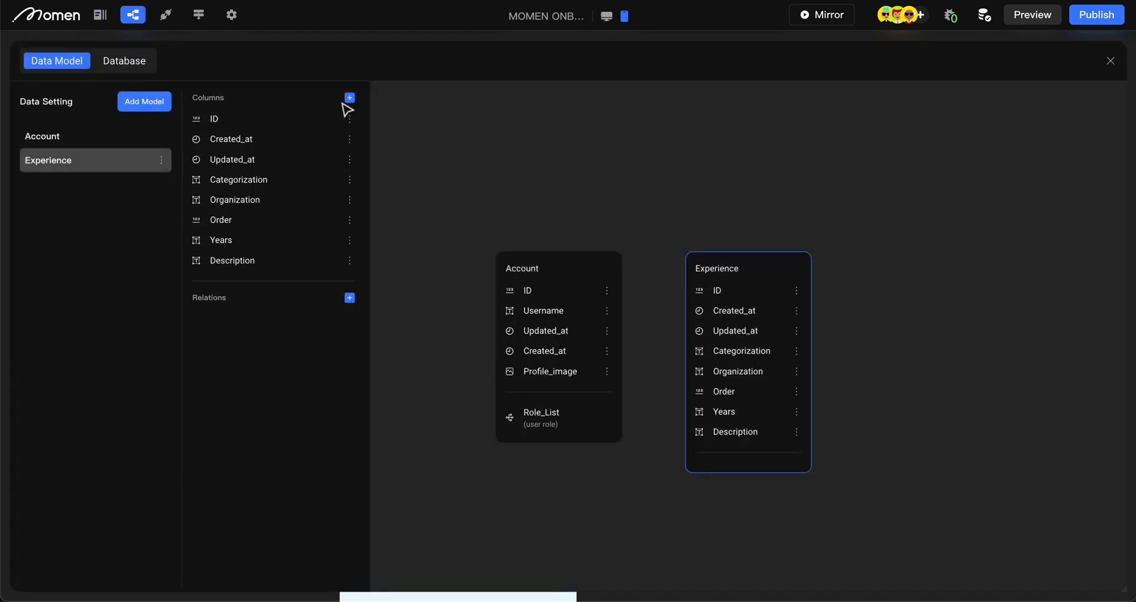
pyautogui.click(349, 98)
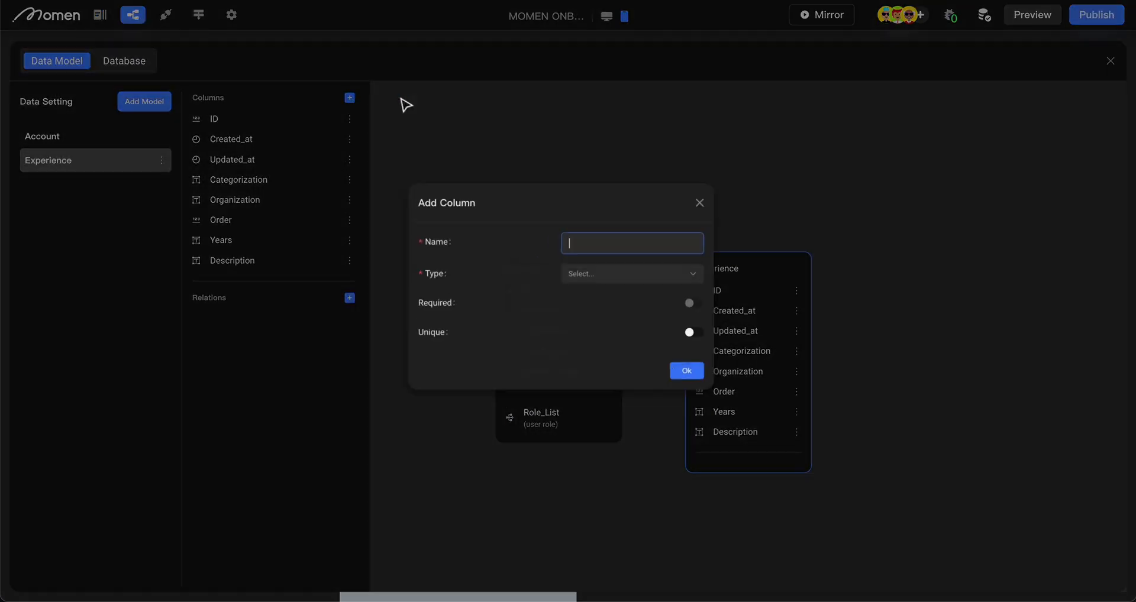
pyautogui.write('Location')
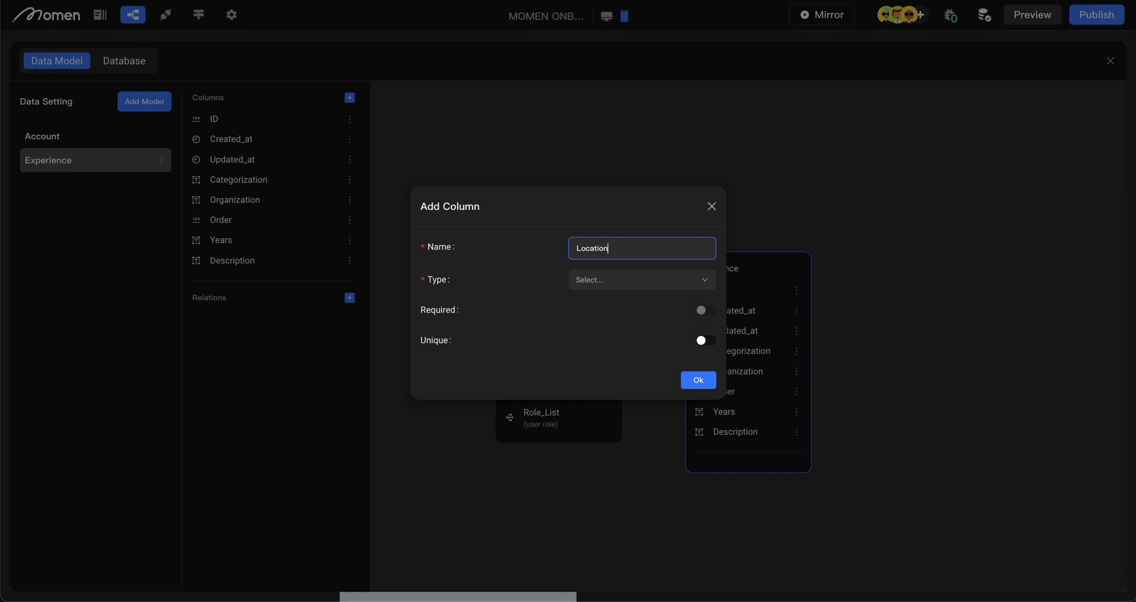
pyautogui.click(640, 279)
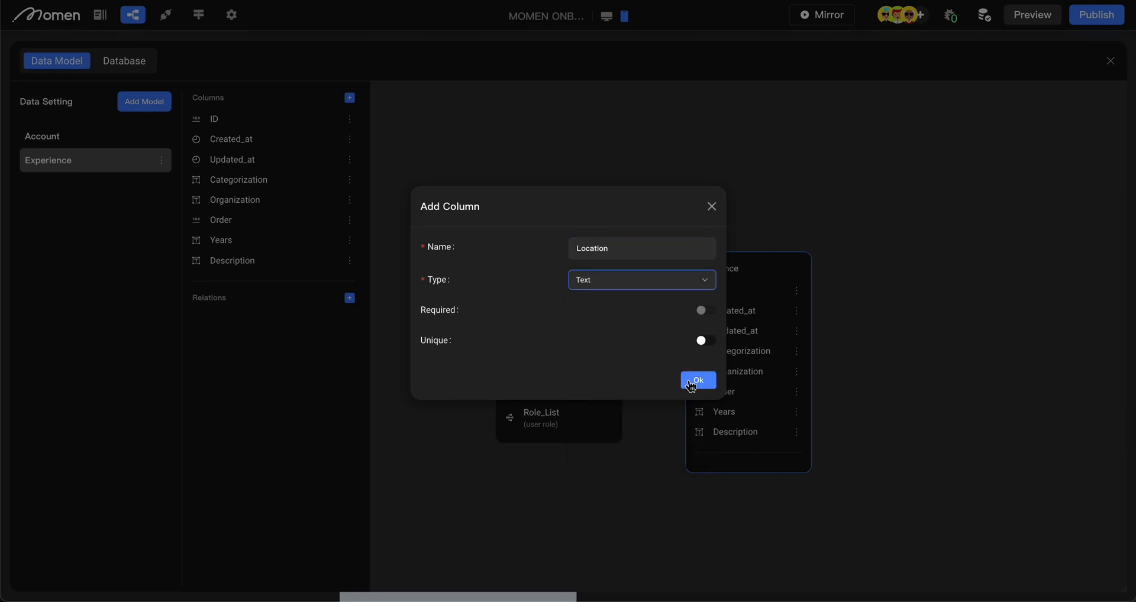
pyautogui.click(697, 380)
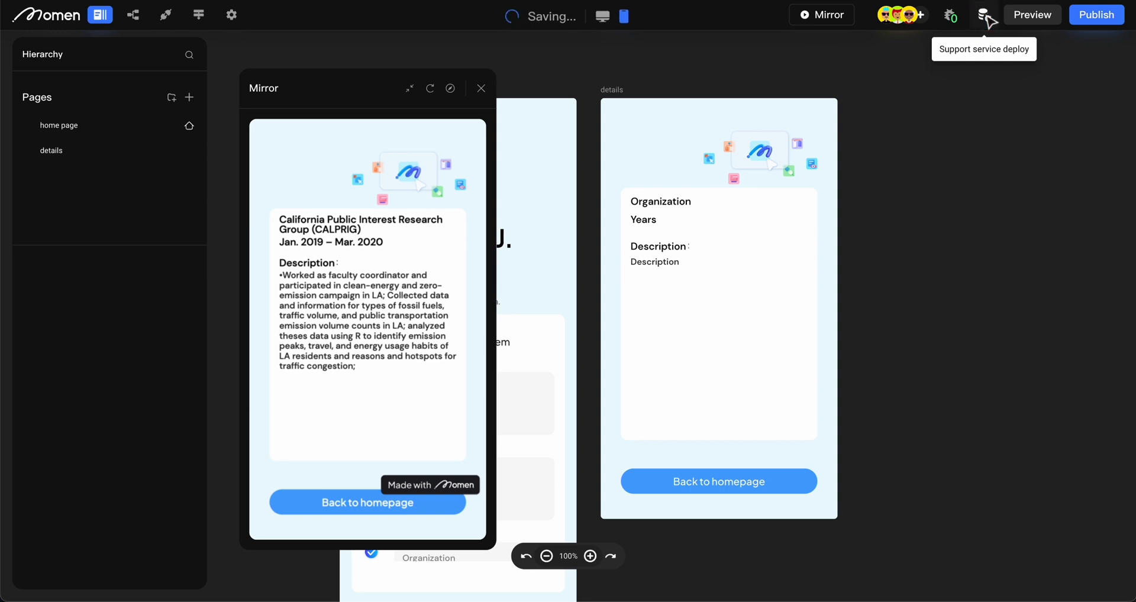
pyautogui.click(984, 49)
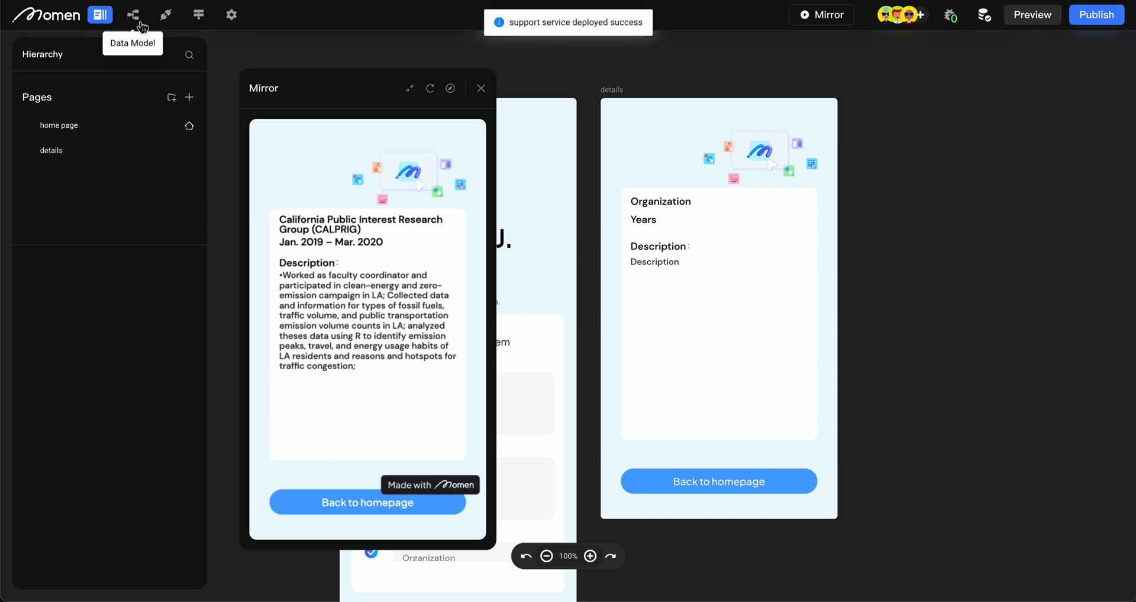
# - Enter Los Angeles in the CALPRIG row's Location cell and return to page editing
pyautogui.click(133, 15)
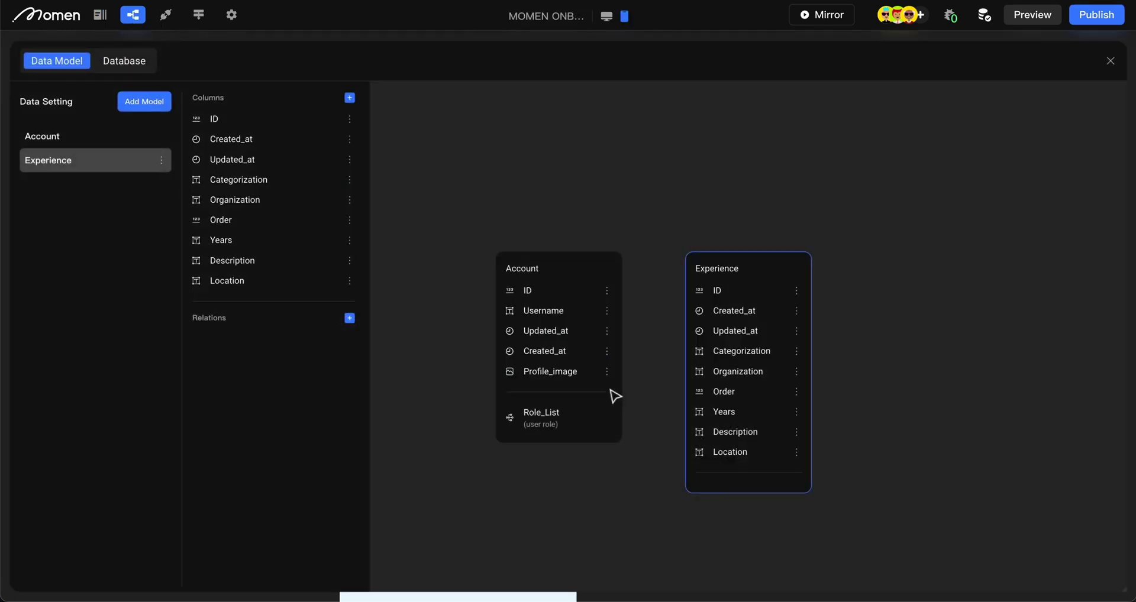
pyautogui.click(123, 61)
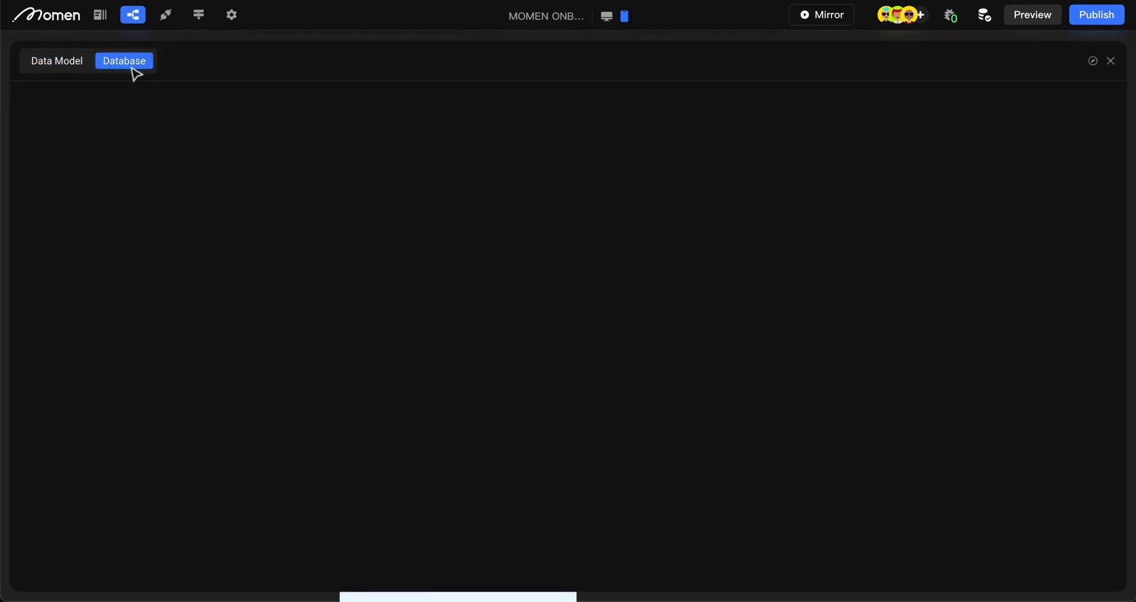
pyautogui.click(123, 61)
pyautogui.write('Los')
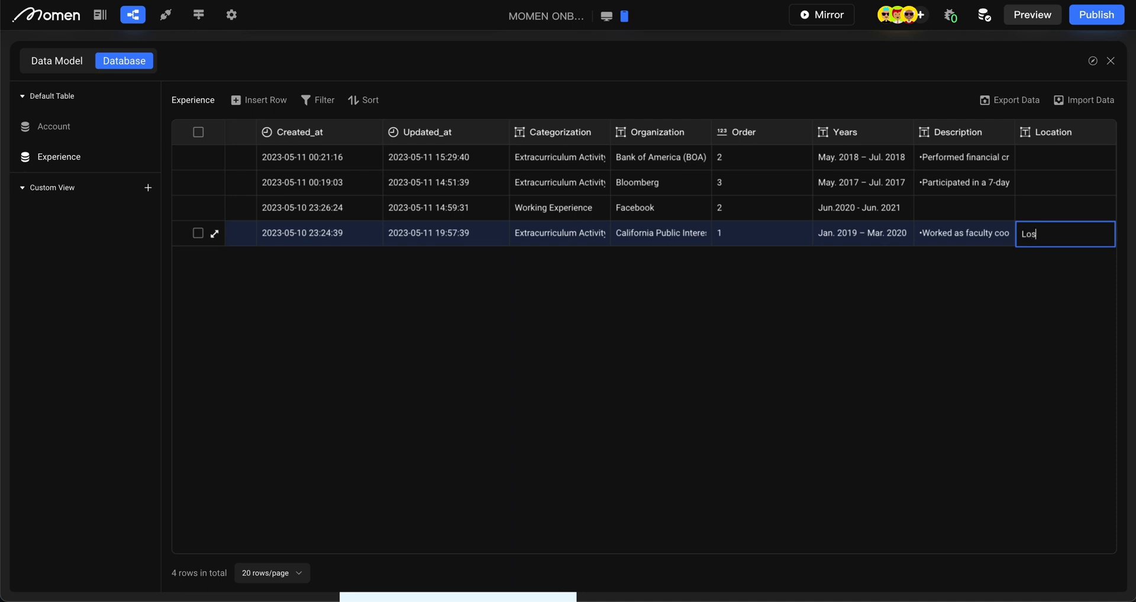
pyautogui.write('Angeles')
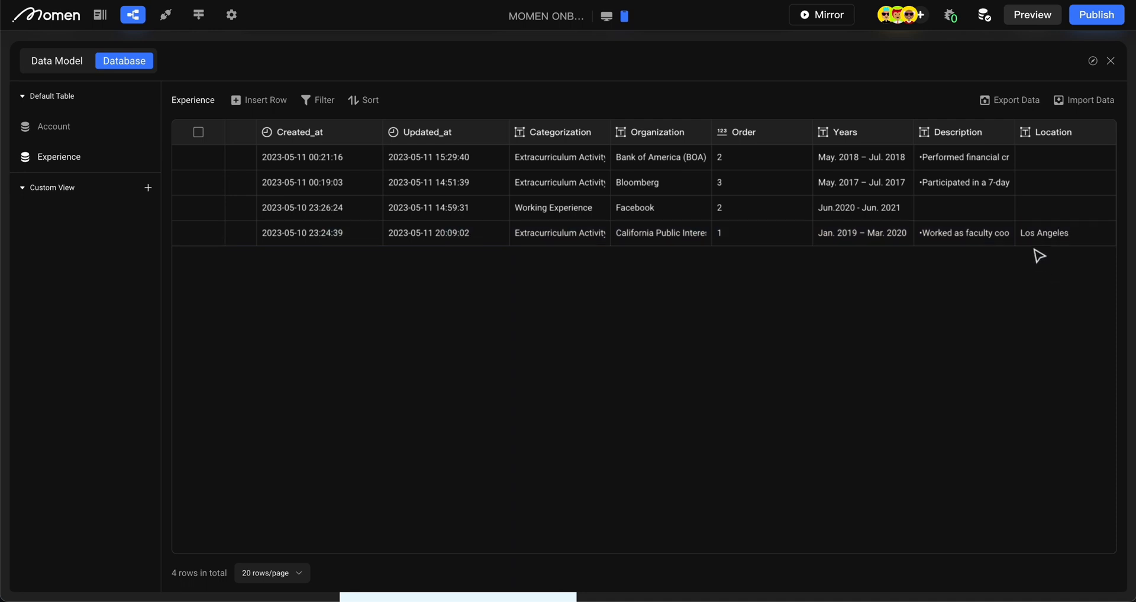
pyautogui.click(100, 14)
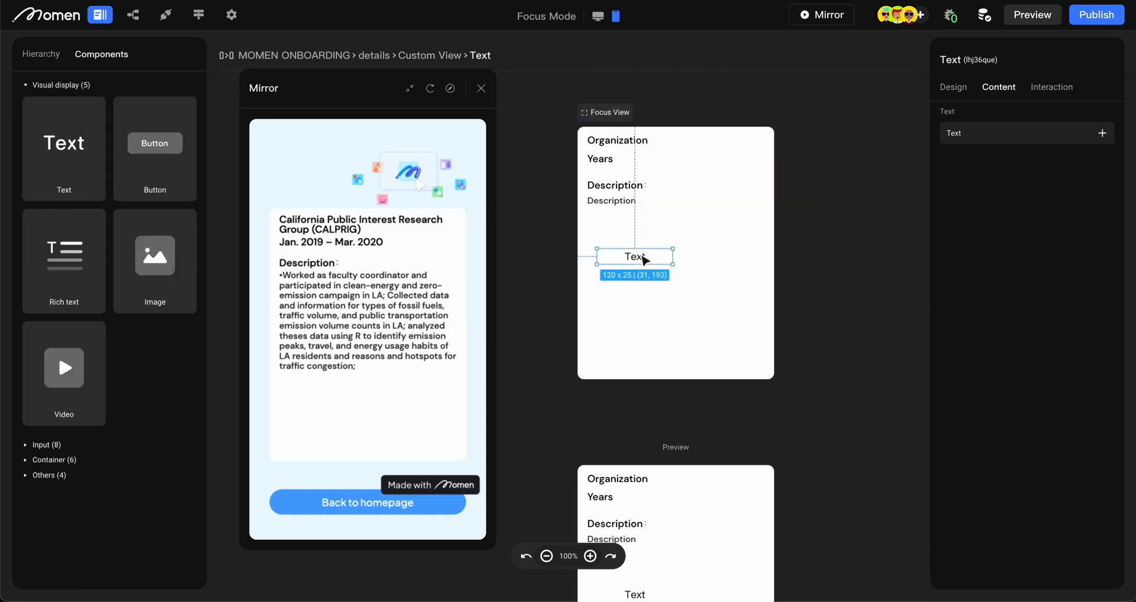
# - Set the new text element's width to 90% of the details card
pyautogui.click(953, 87)
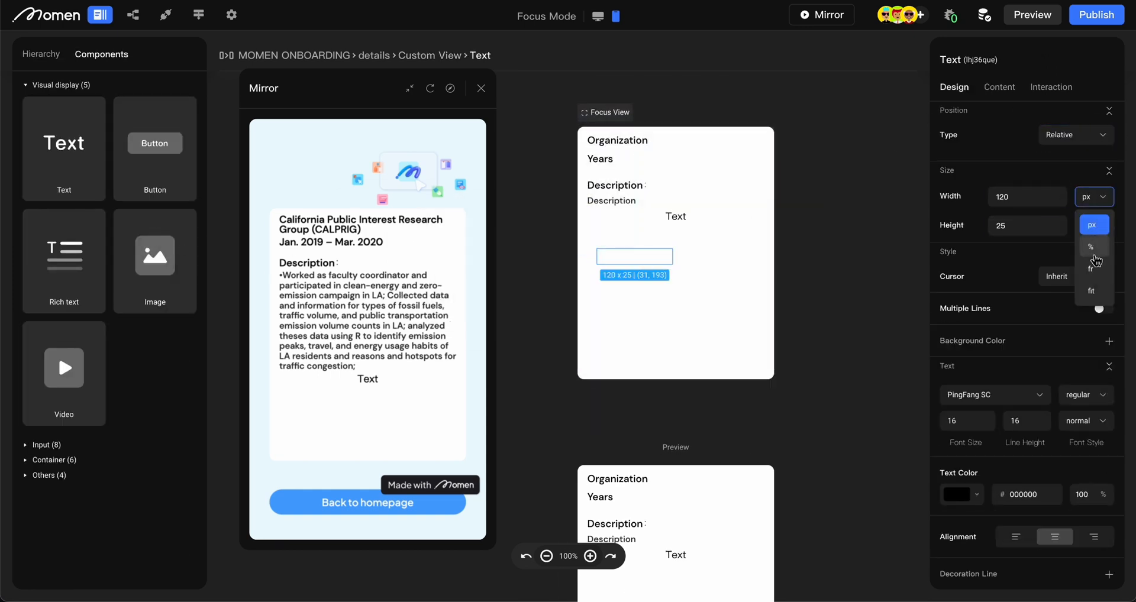
pyautogui.click(1091, 247)
pyautogui.write('90')
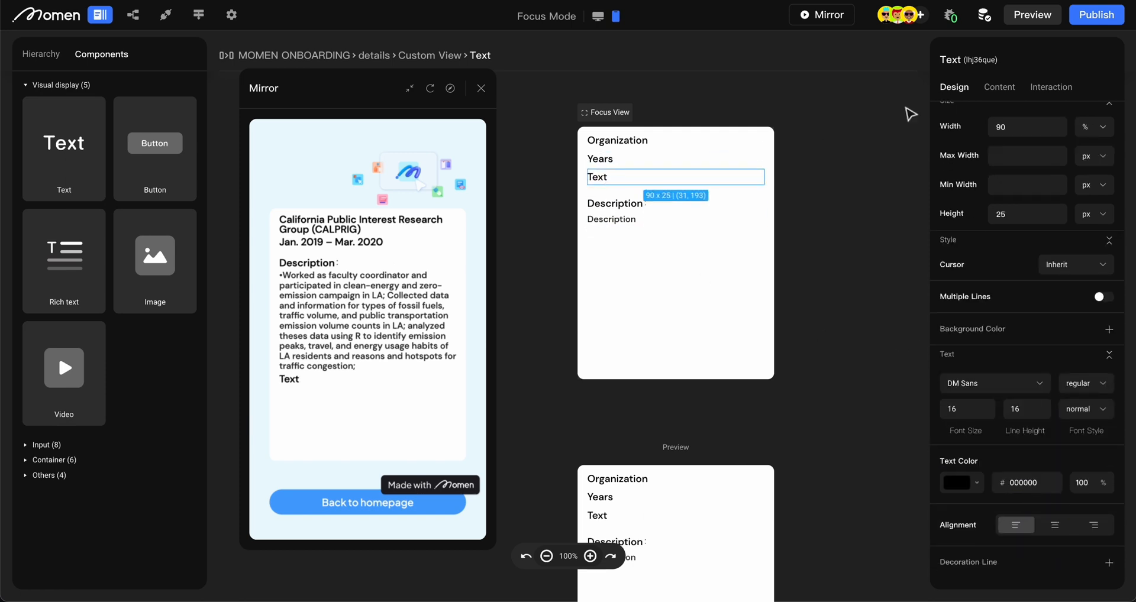
pyautogui.click(998, 87)
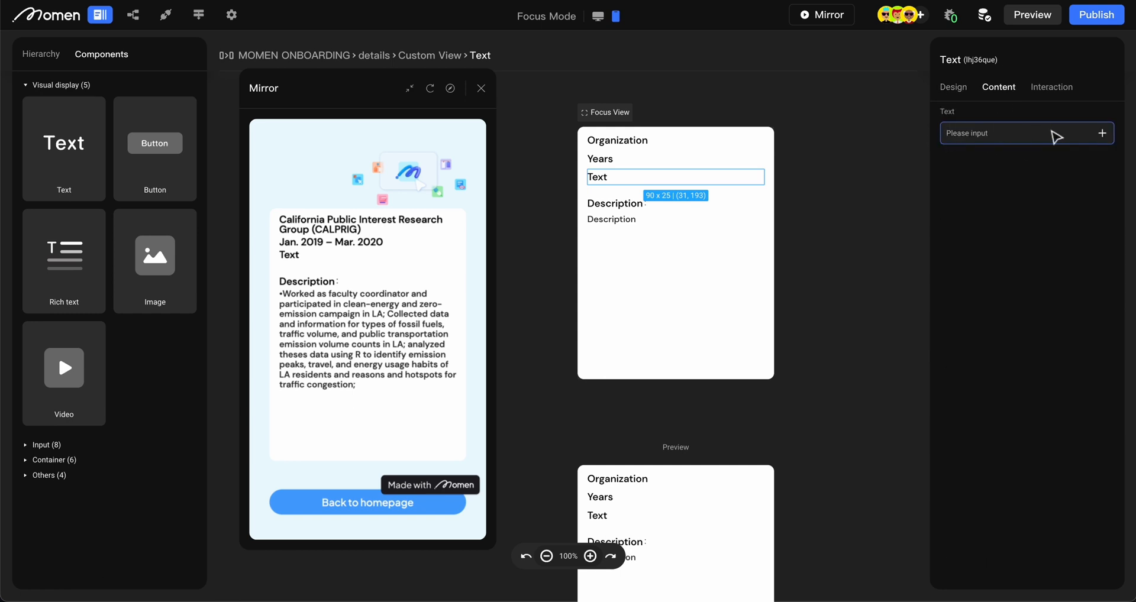
# - Bind the new text to In-page Data > Remote data > personalexp > Location
pyautogui.click(1102, 133)
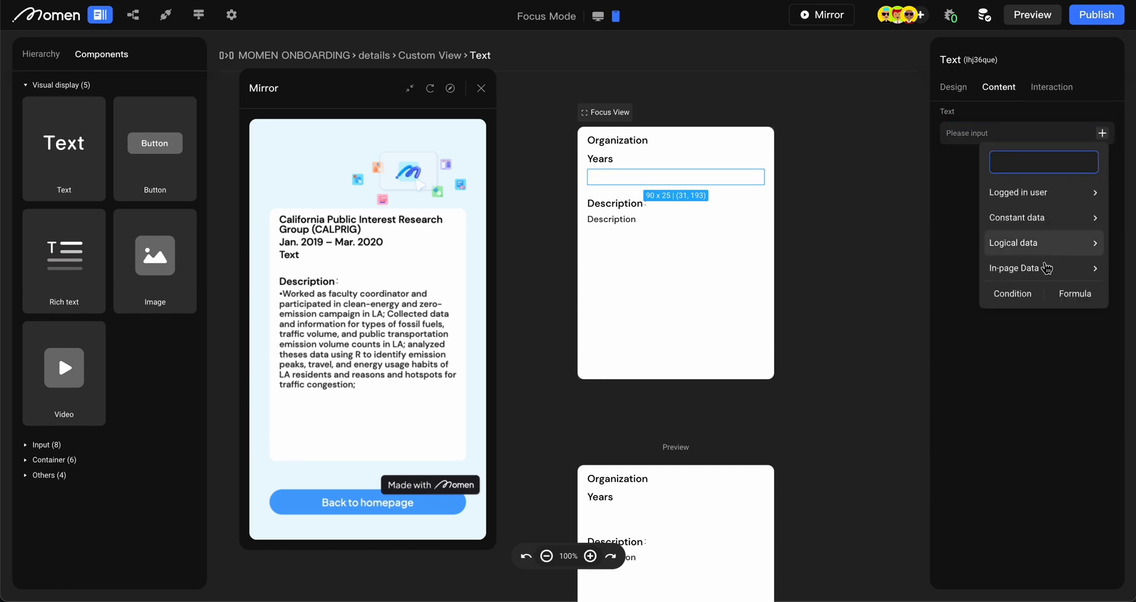
pyautogui.click(1043, 268)
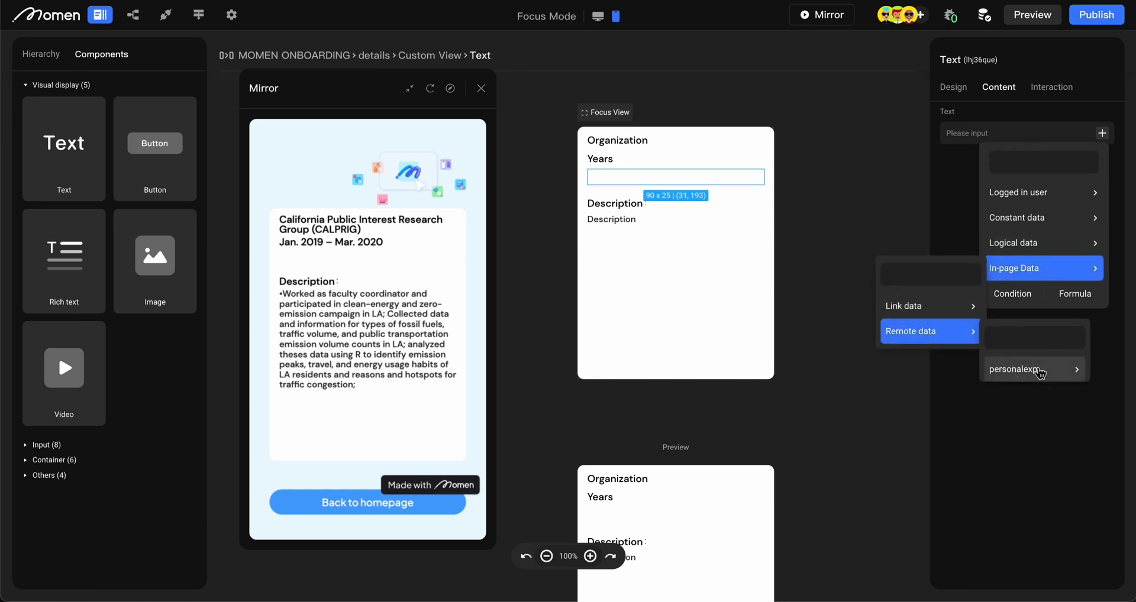
pyautogui.click(1033, 369)
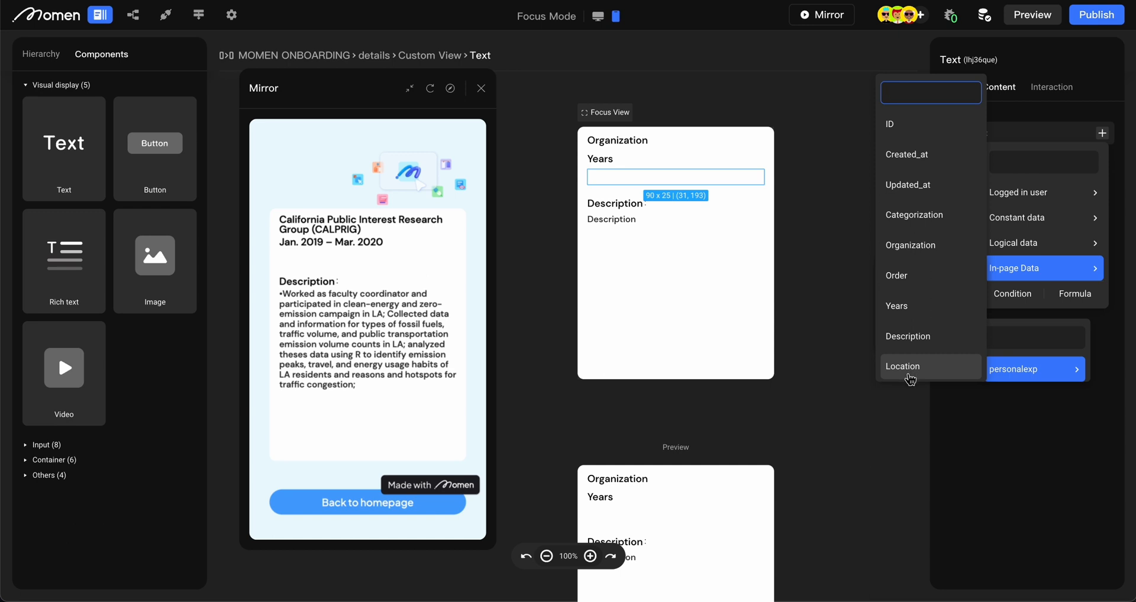
pyautogui.click(901, 366)
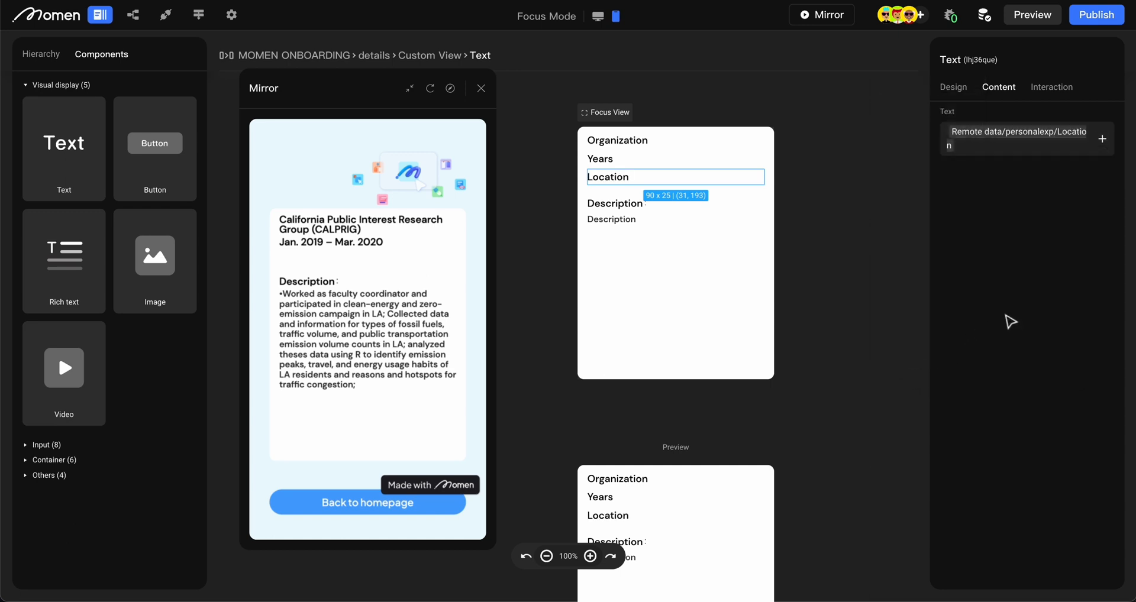
pyautogui.moveTo(667, 316)
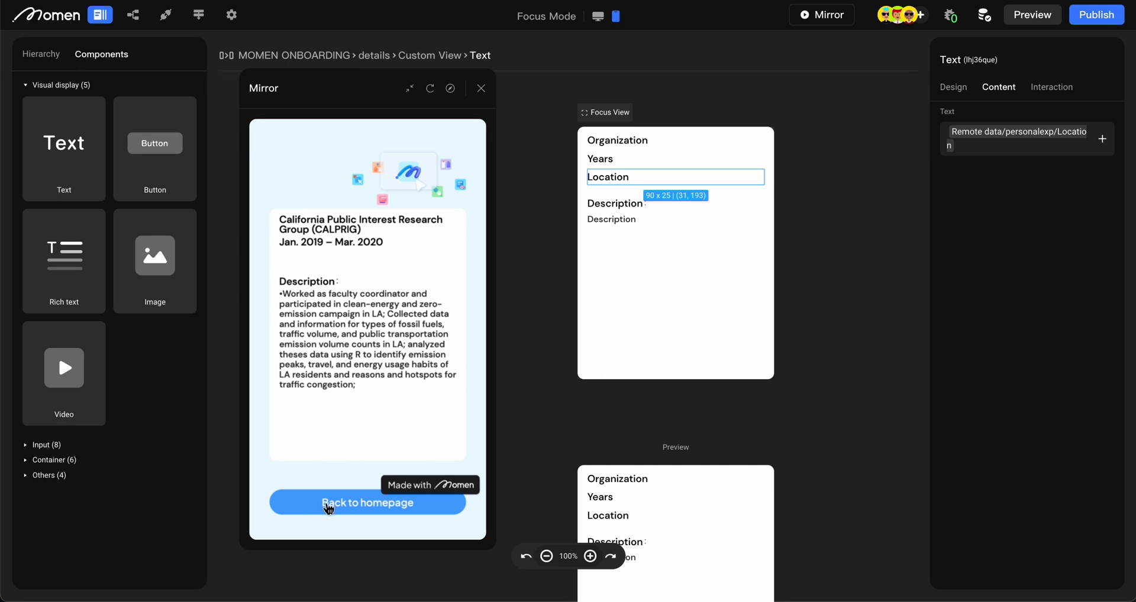
# - Check in the mirror that the CALPRIG experience now shows Los Angeles
pyautogui.click(367, 502)
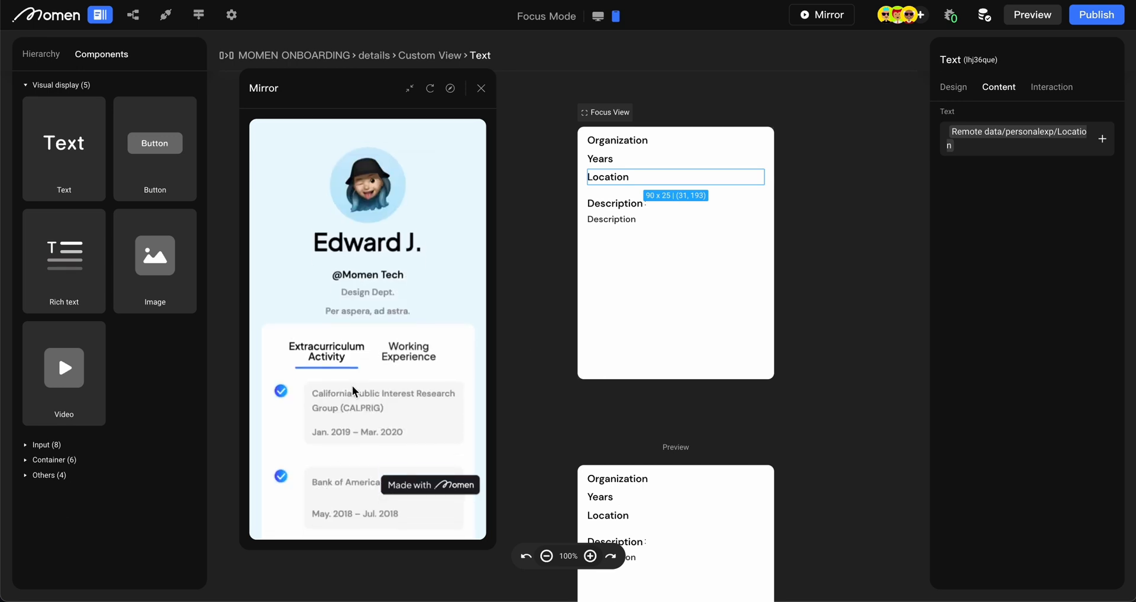
pyautogui.click(41, 54)
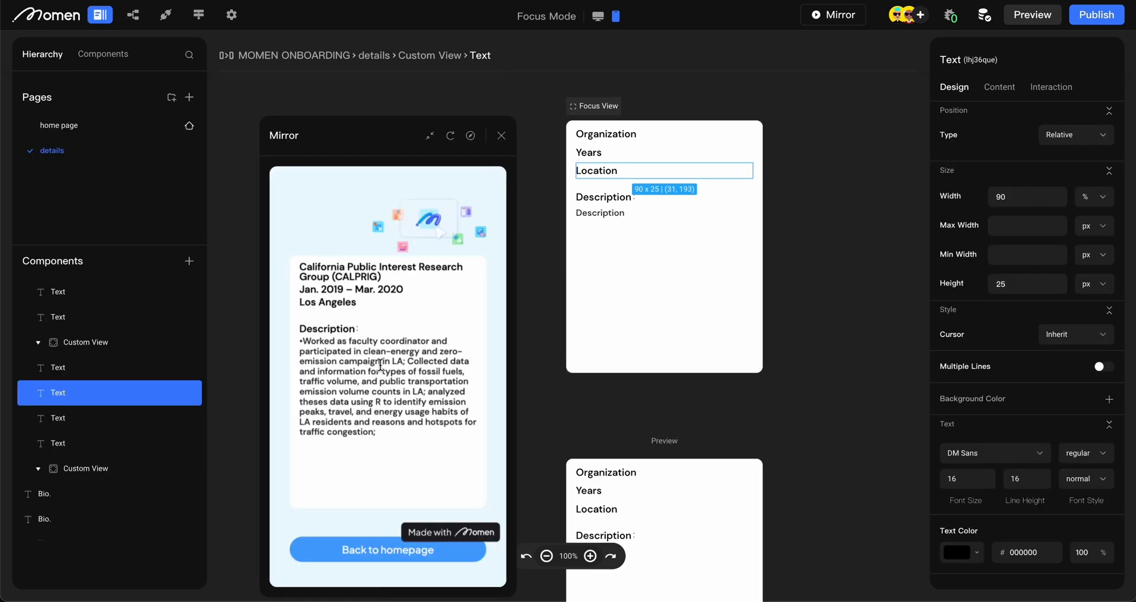
pyautogui.moveTo(304, 315)
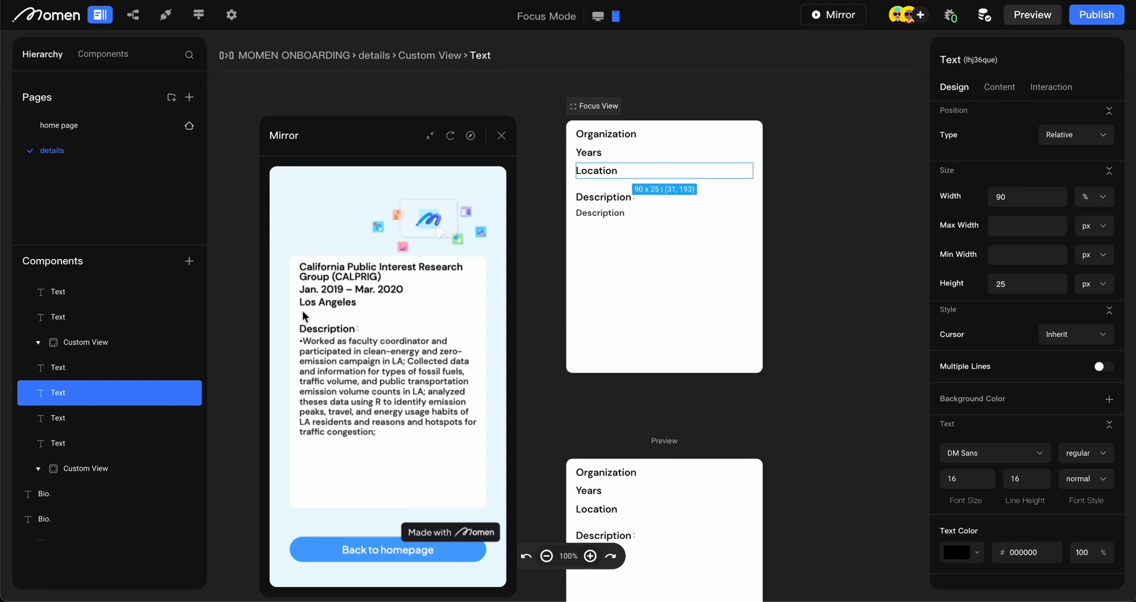
pyautogui.moveTo(325, 151)
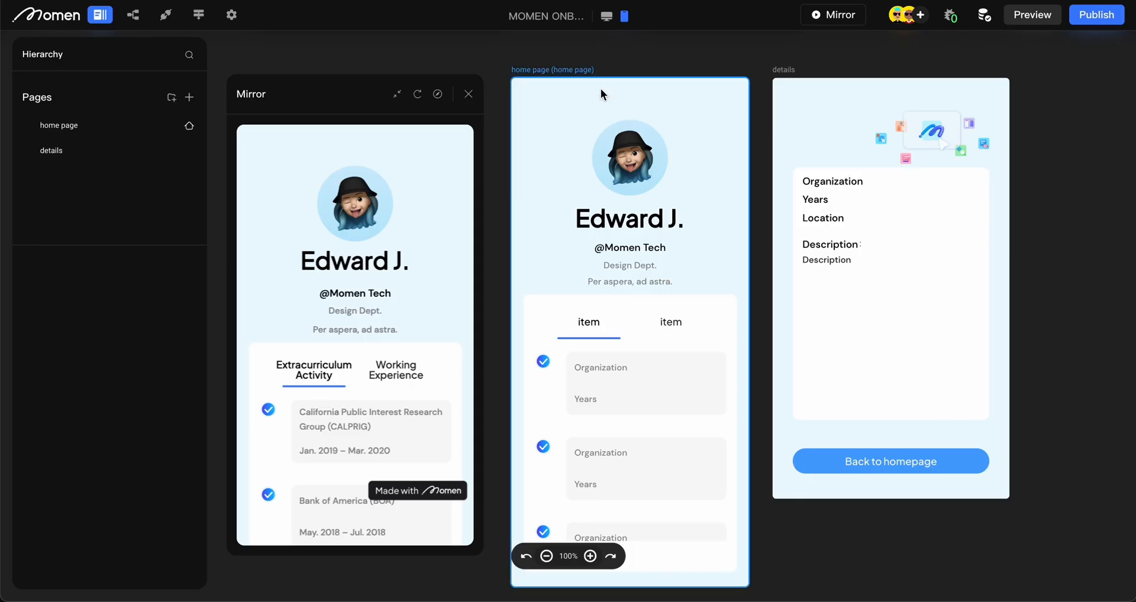
pyautogui.moveTo(606, 16)
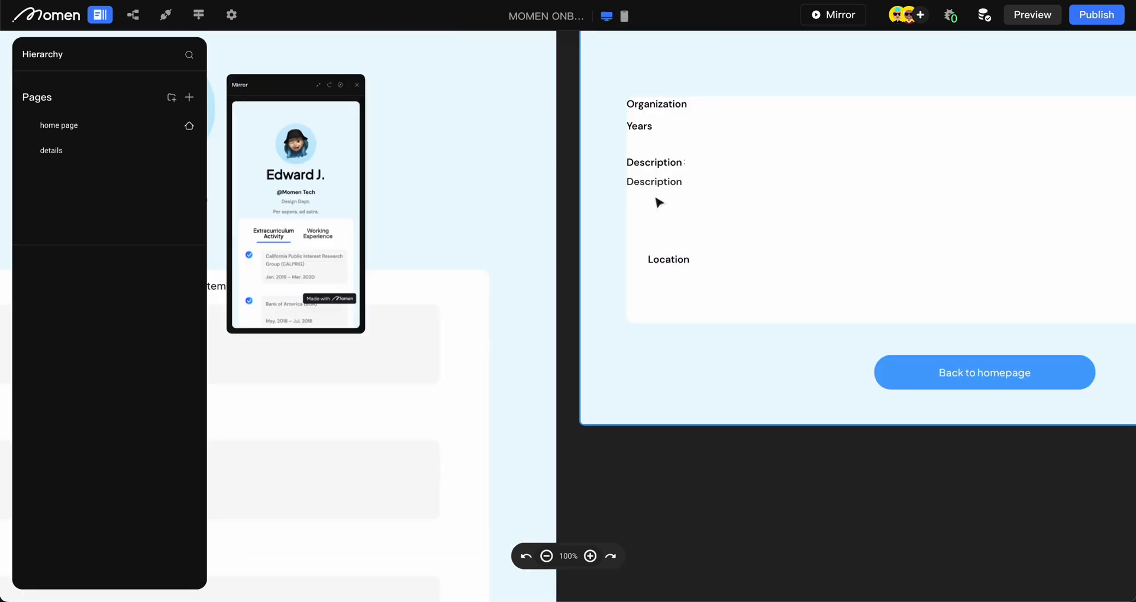
# - In desktop view, set Location to Relative position, 100% width, max 1100 px
pyautogui.click(52, 150)
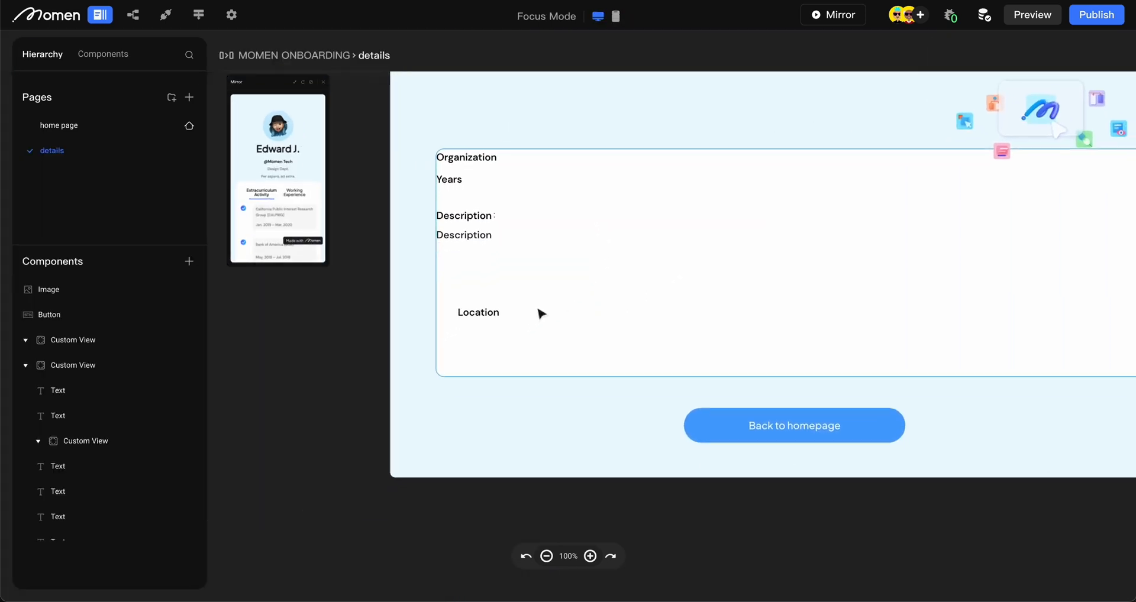
pyautogui.click(478, 313)
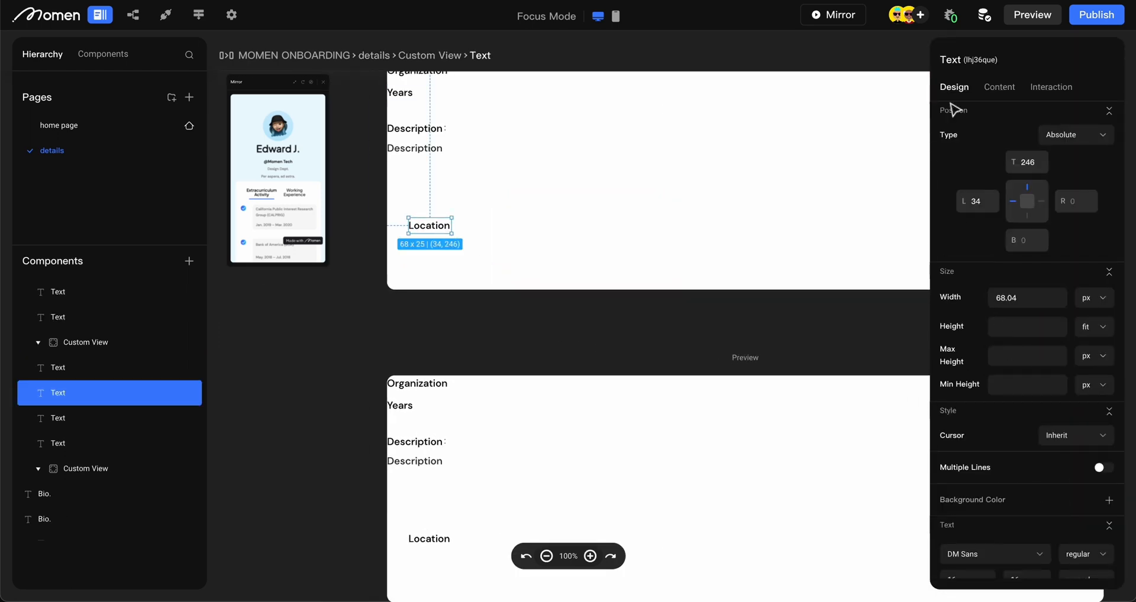
pyautogui.click(1075, 135)
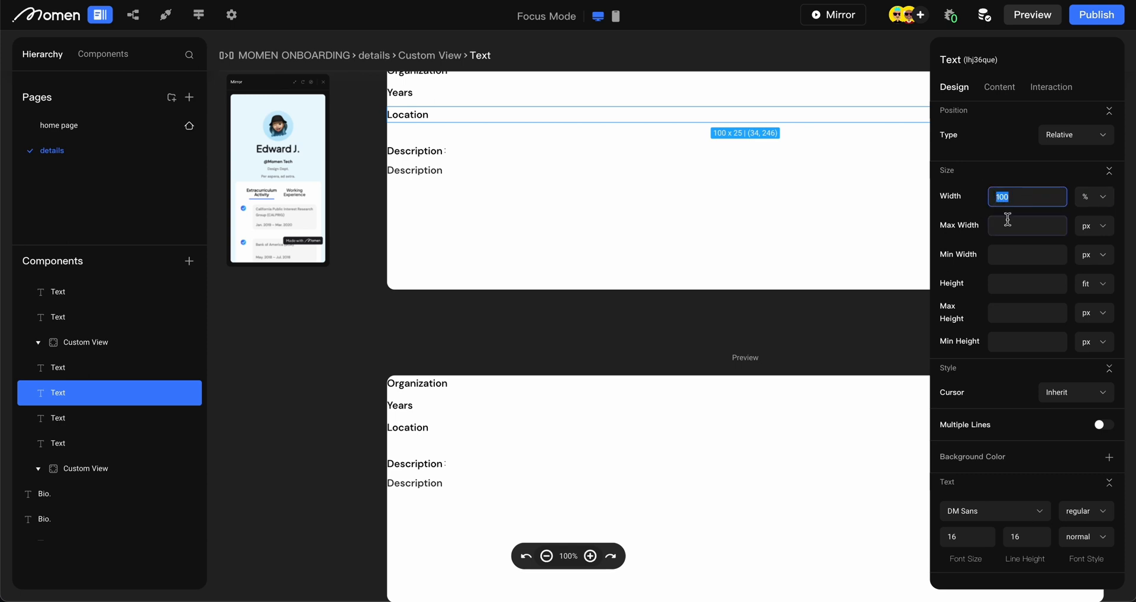
pyautogui.click(1026, 196)
pyautogui.write('1100')
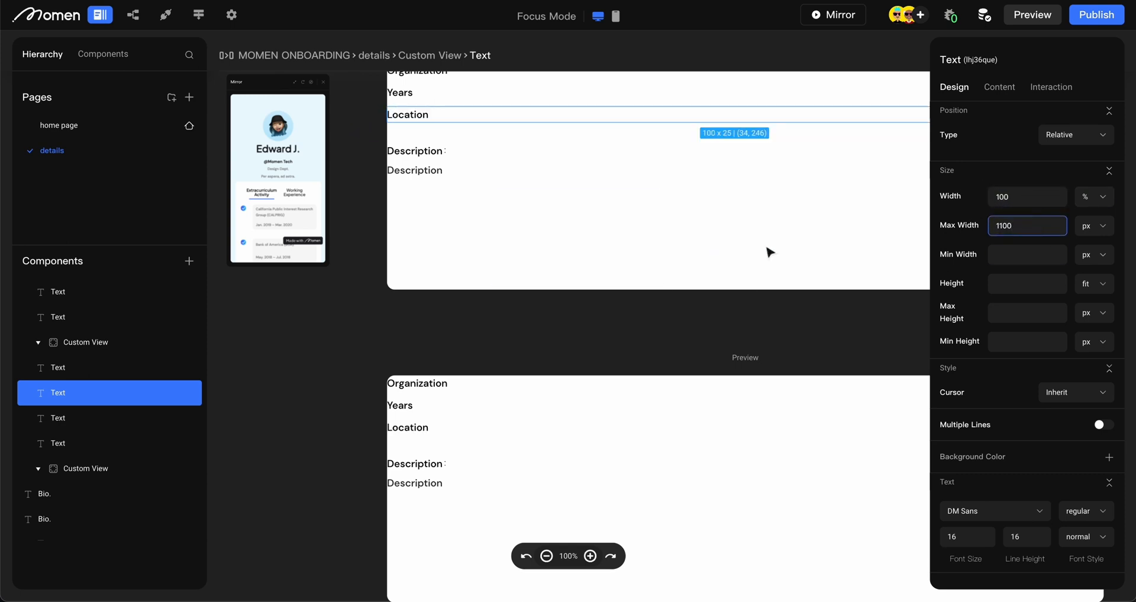
pyautogui.click(1032, 14)
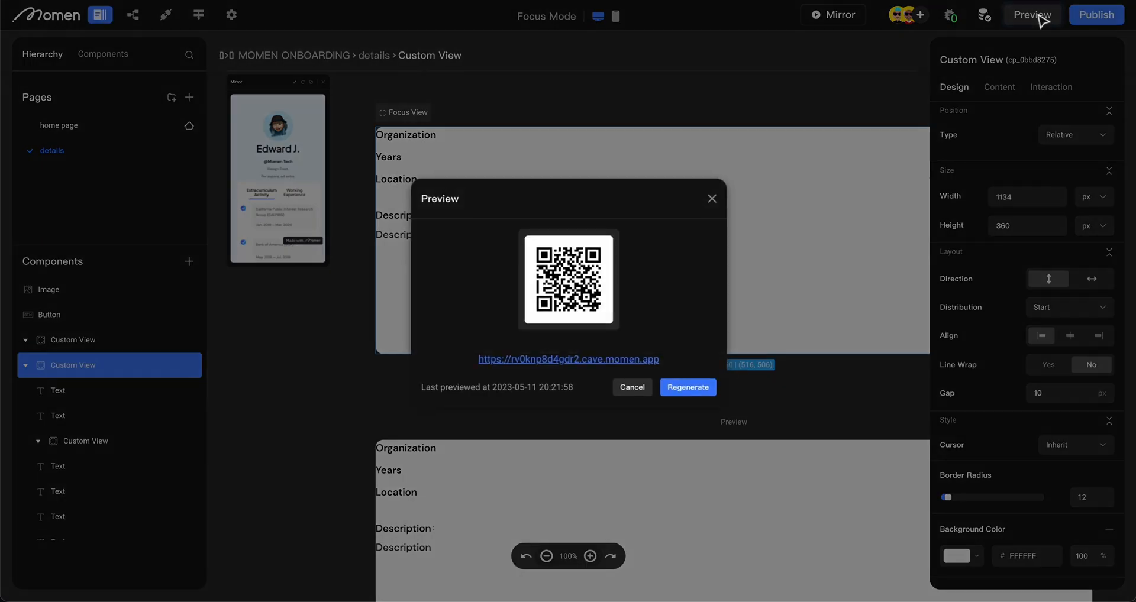
# - Regenerate the preview to get a fresh link and QR code
pyautogui.click(686, 387)
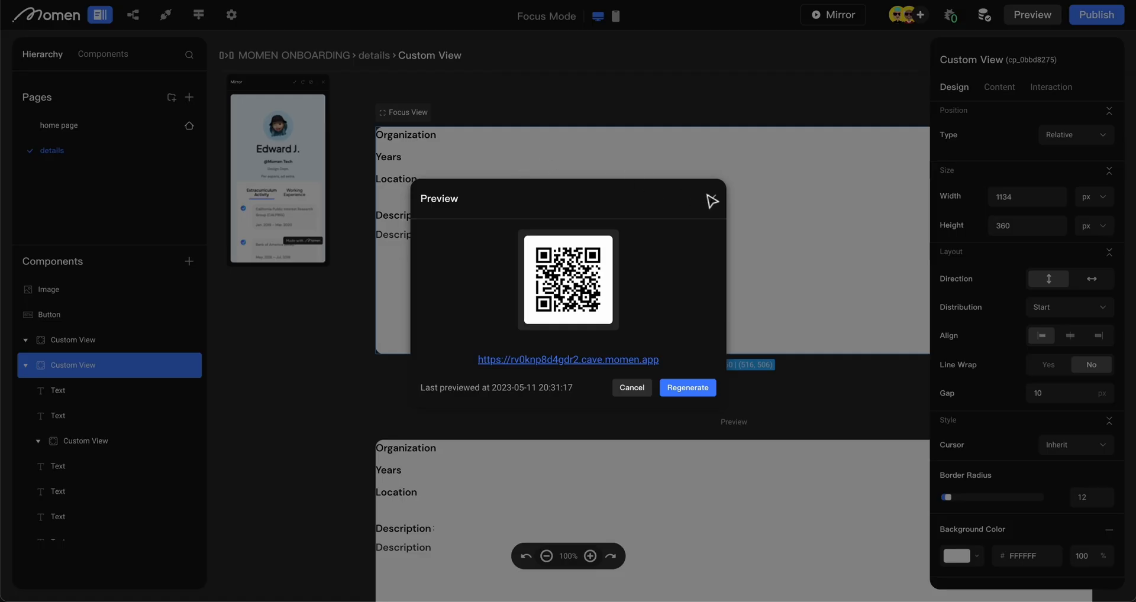
# - Publish a new version on the free villa.momen.app domain
pyautogui.click(630, 388)
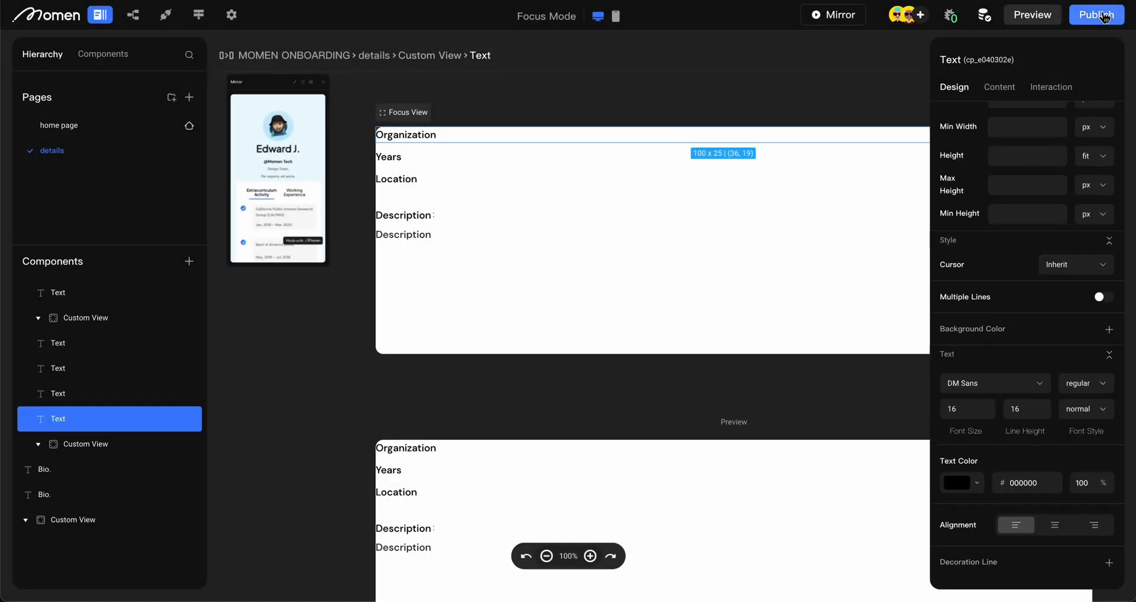
pyautogui.click(1097, 15)
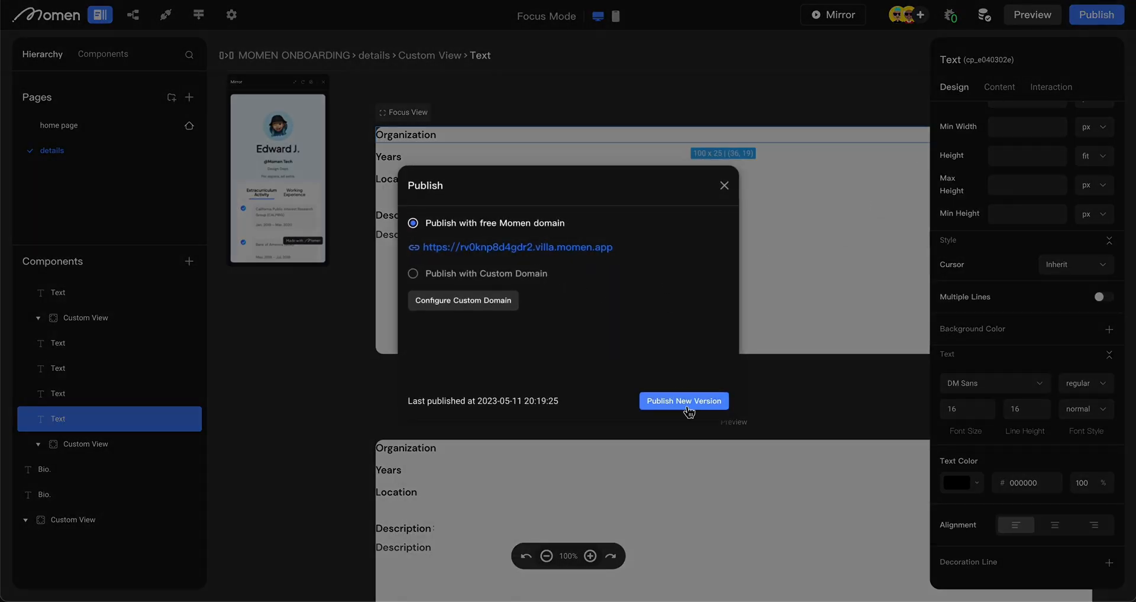
pyautogui.click(682, 400)
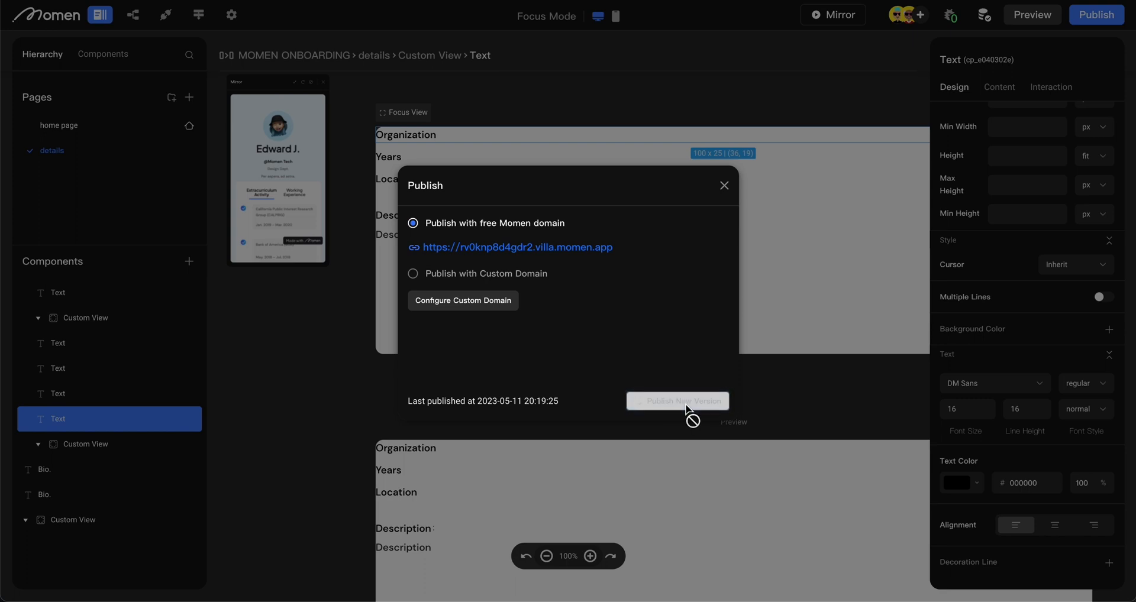
pyautogui.click(676, 401)
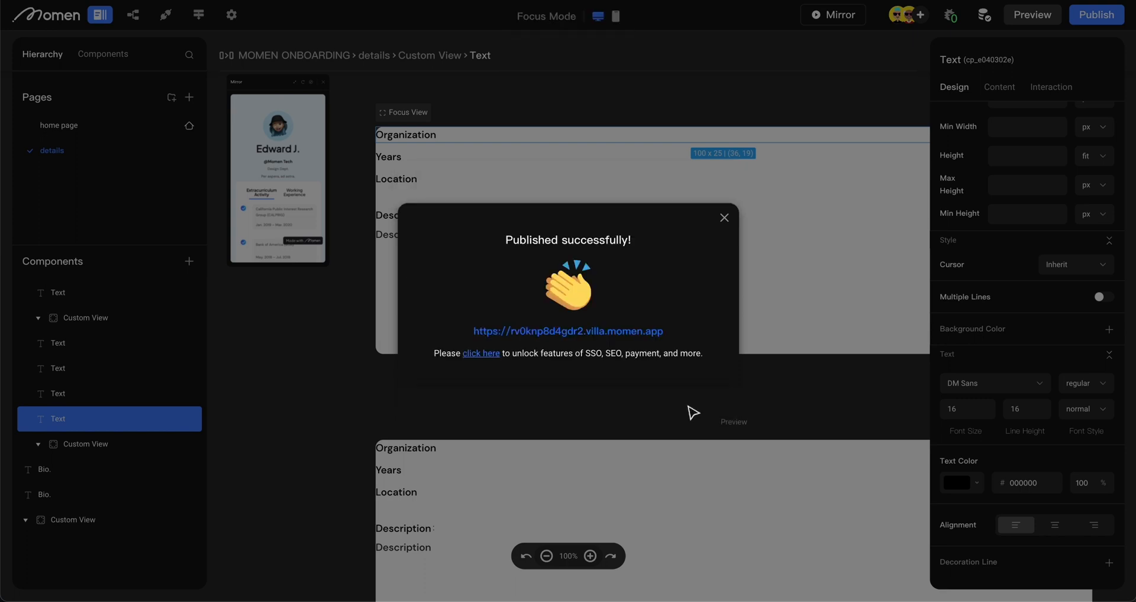